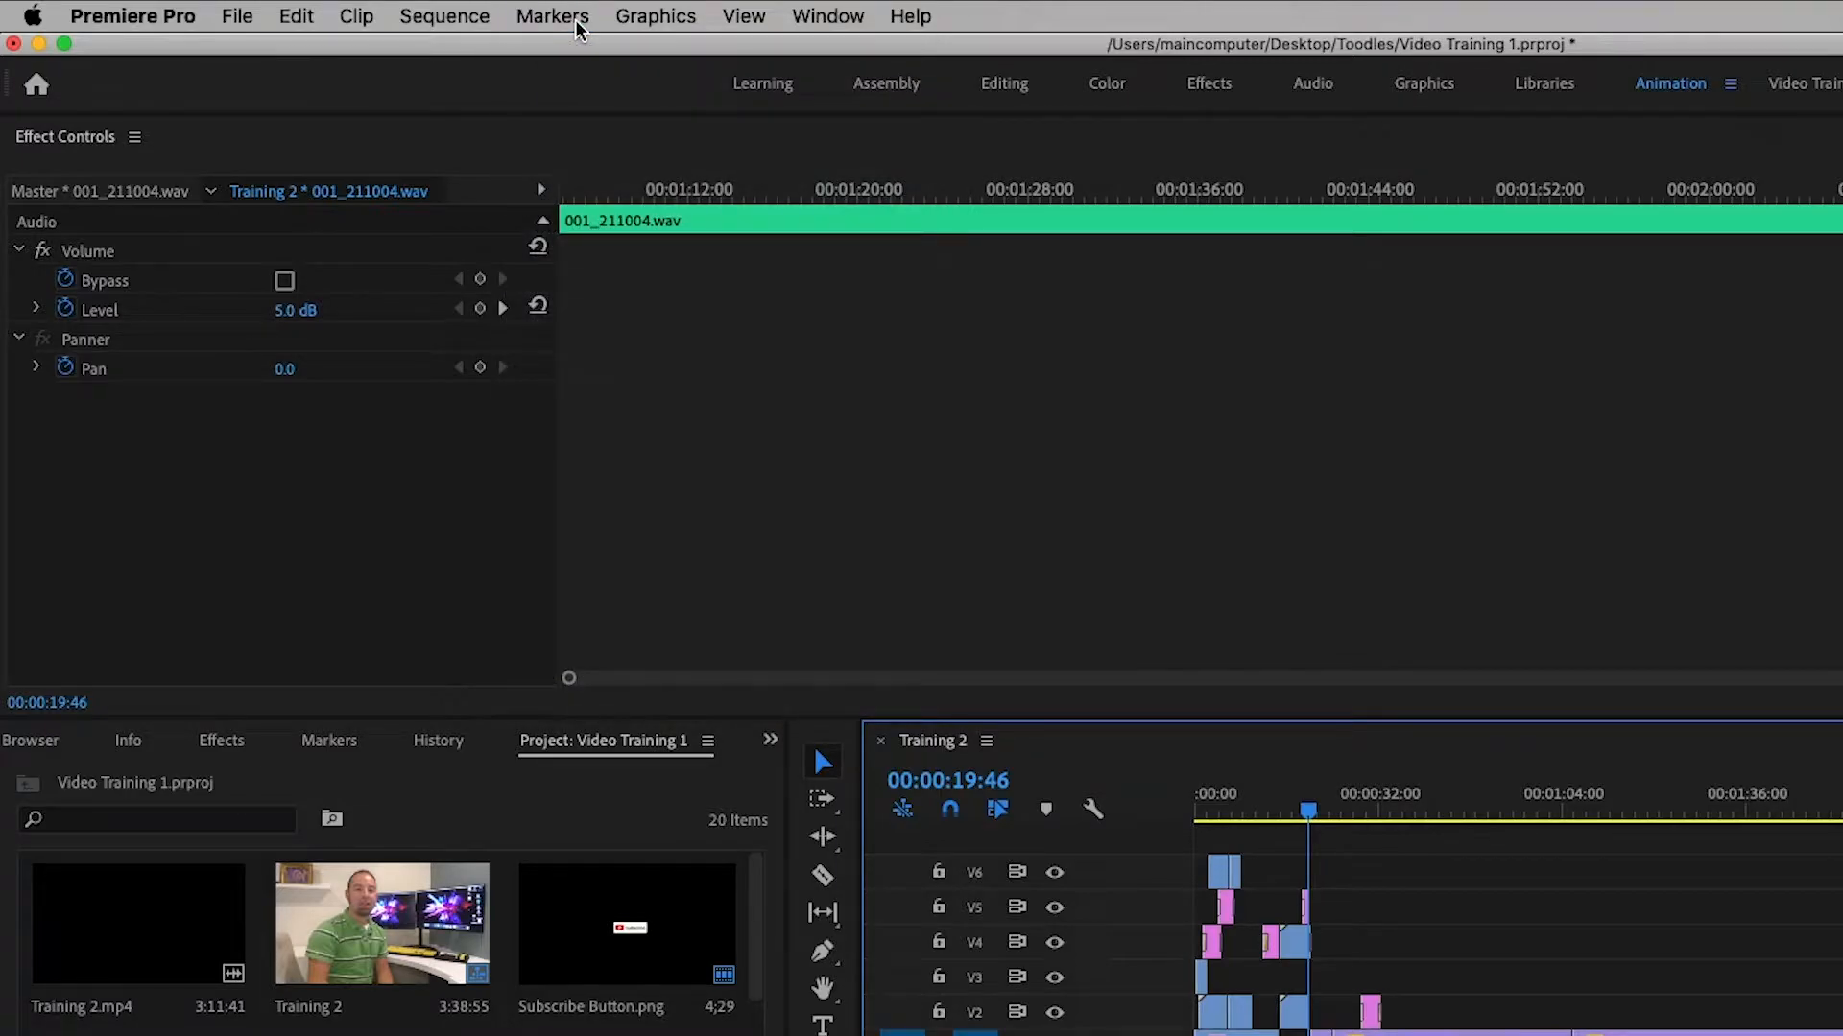
Use Markers > Mark Selection to set in/out points around the selected screen recording clip
click(551, 16)
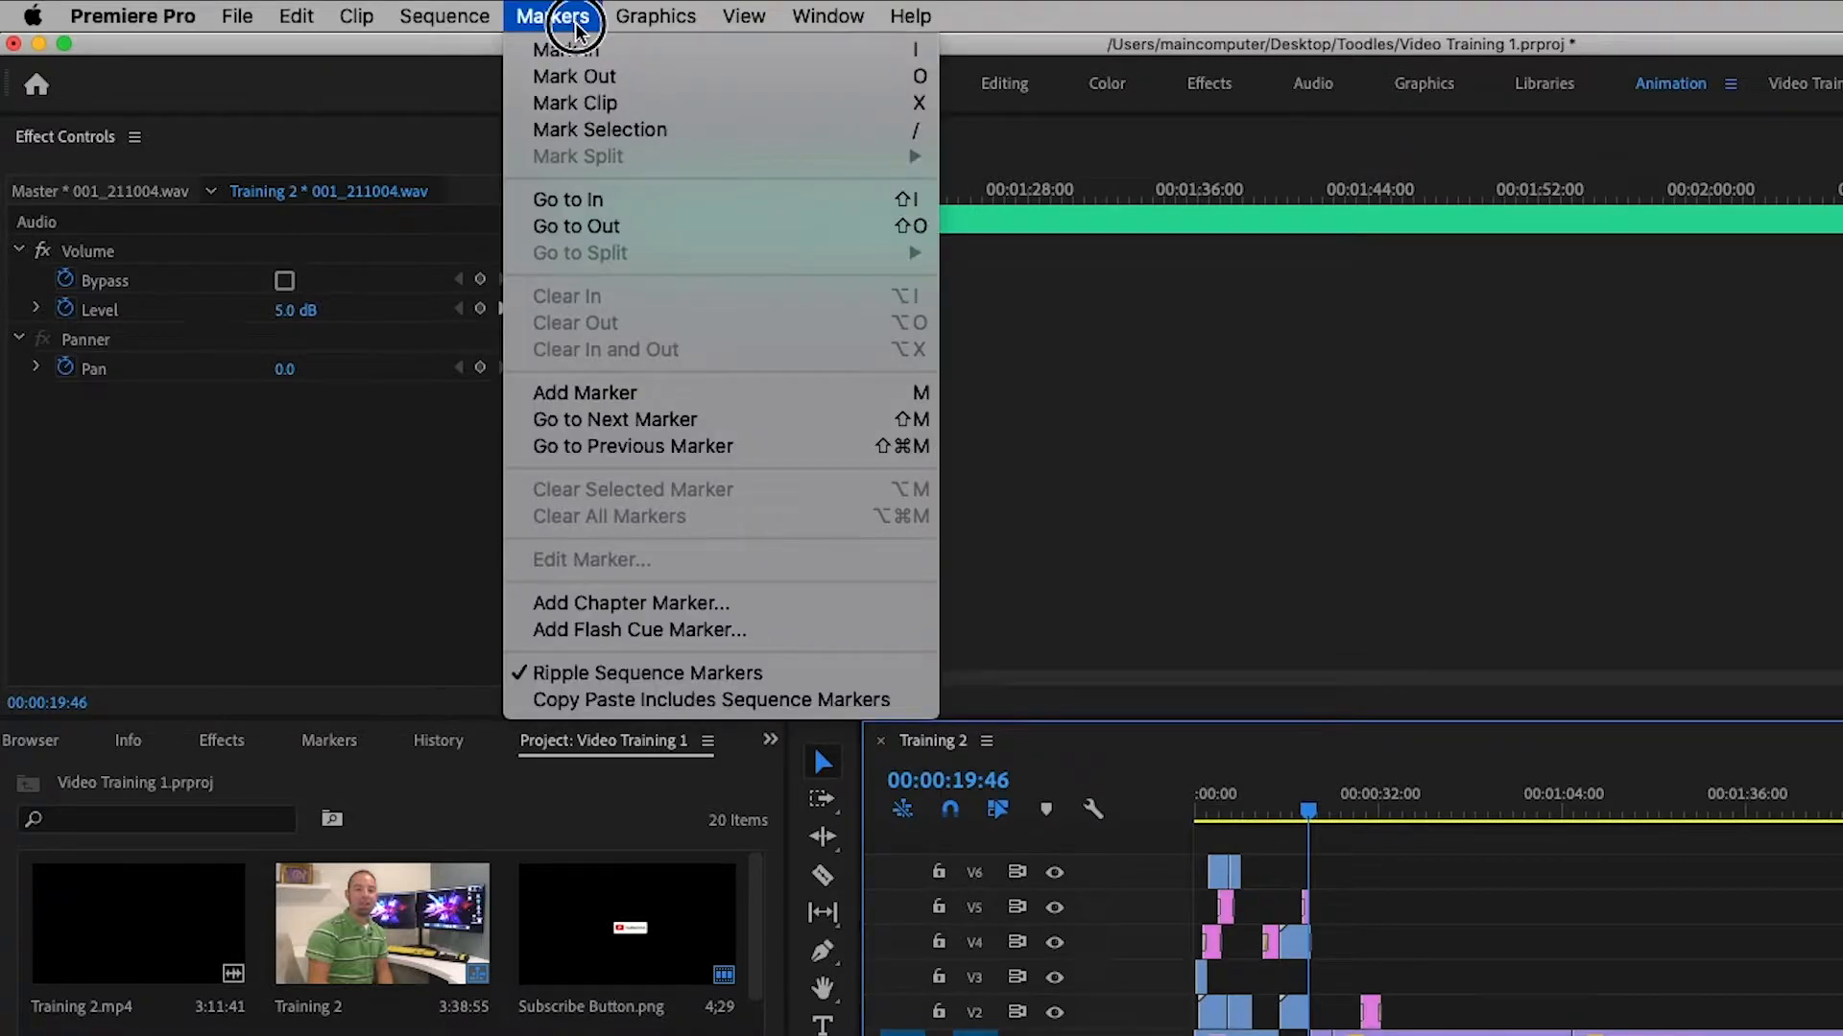
mouse_move(688, 129)
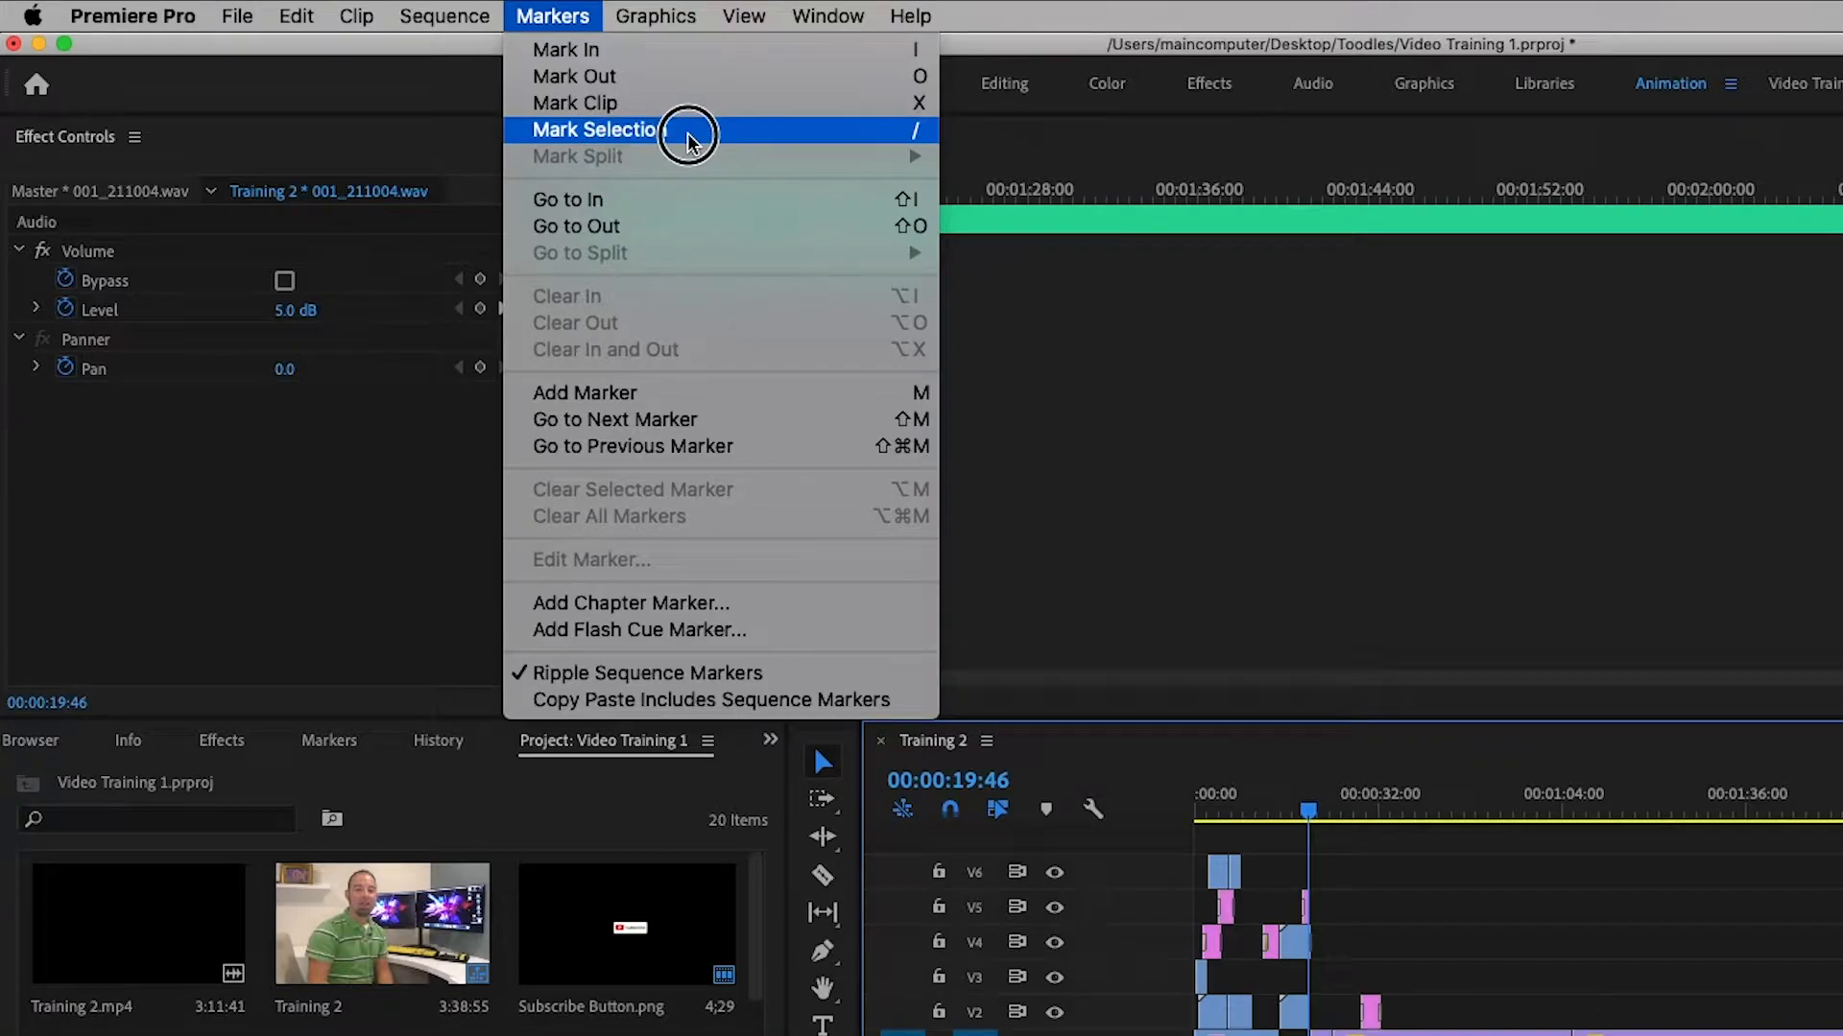
click(593, 129)
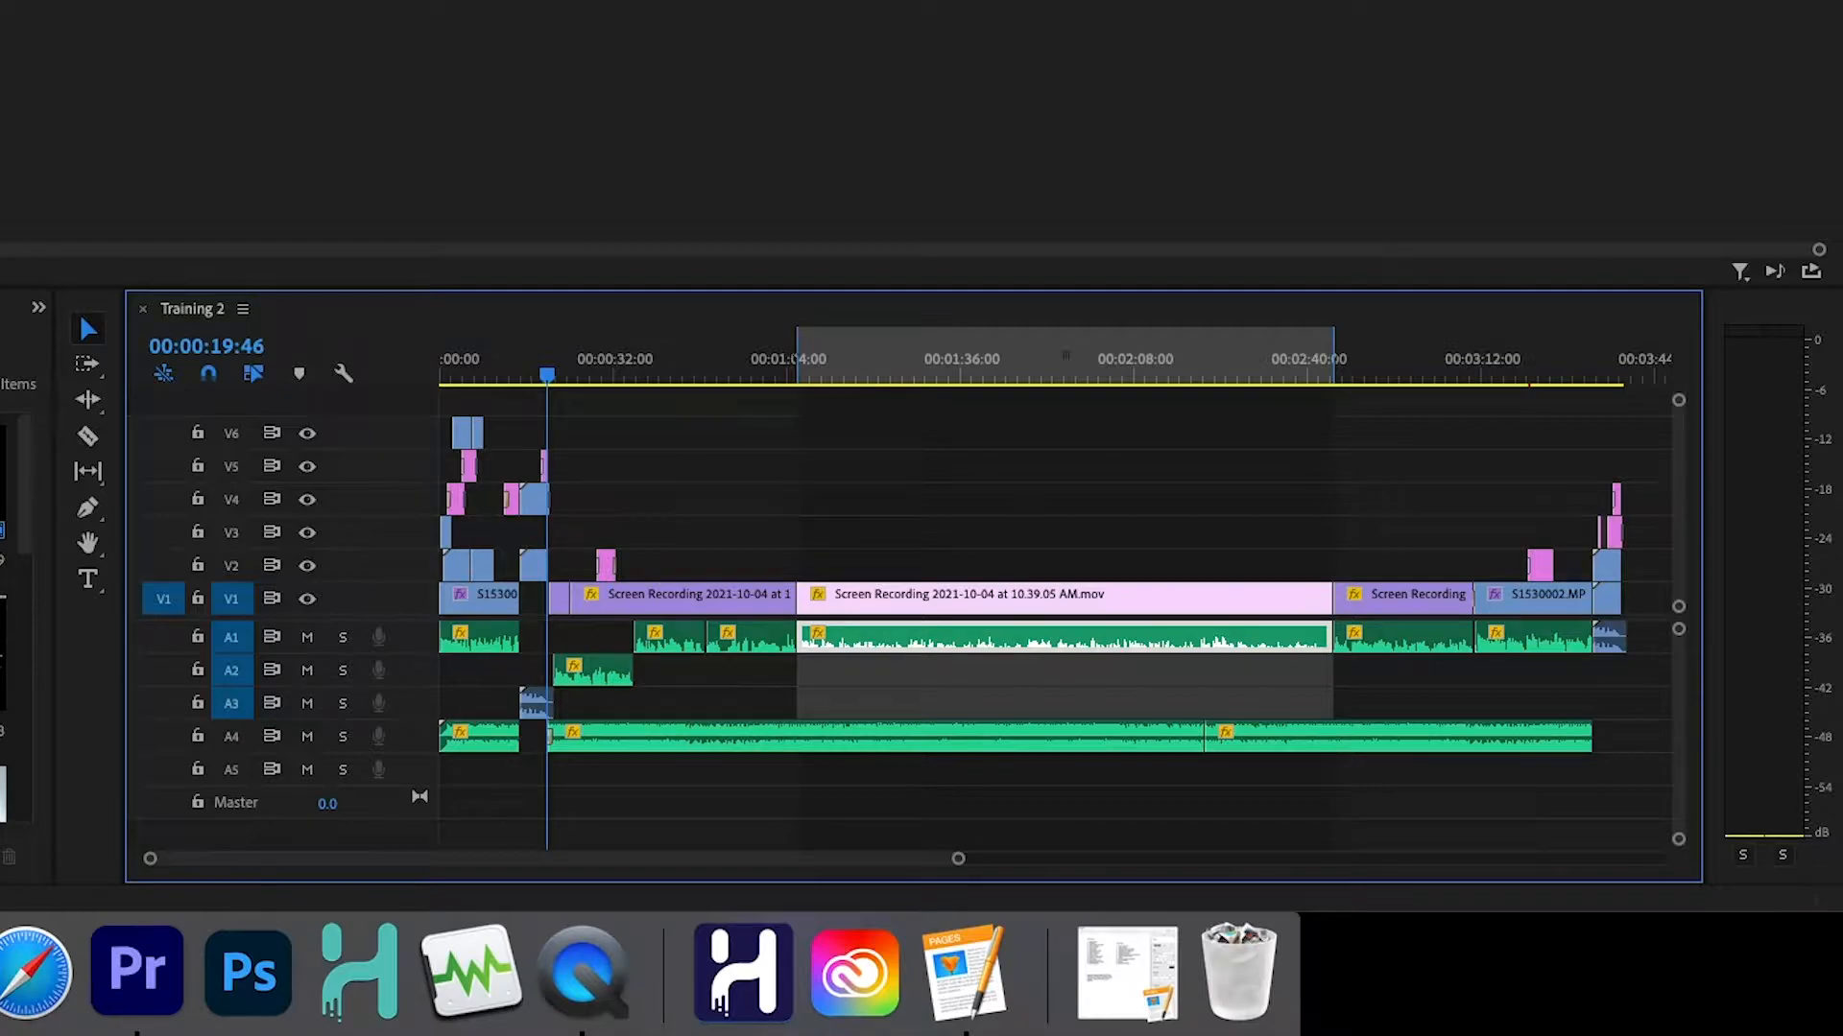
mouse_move(824, 368)
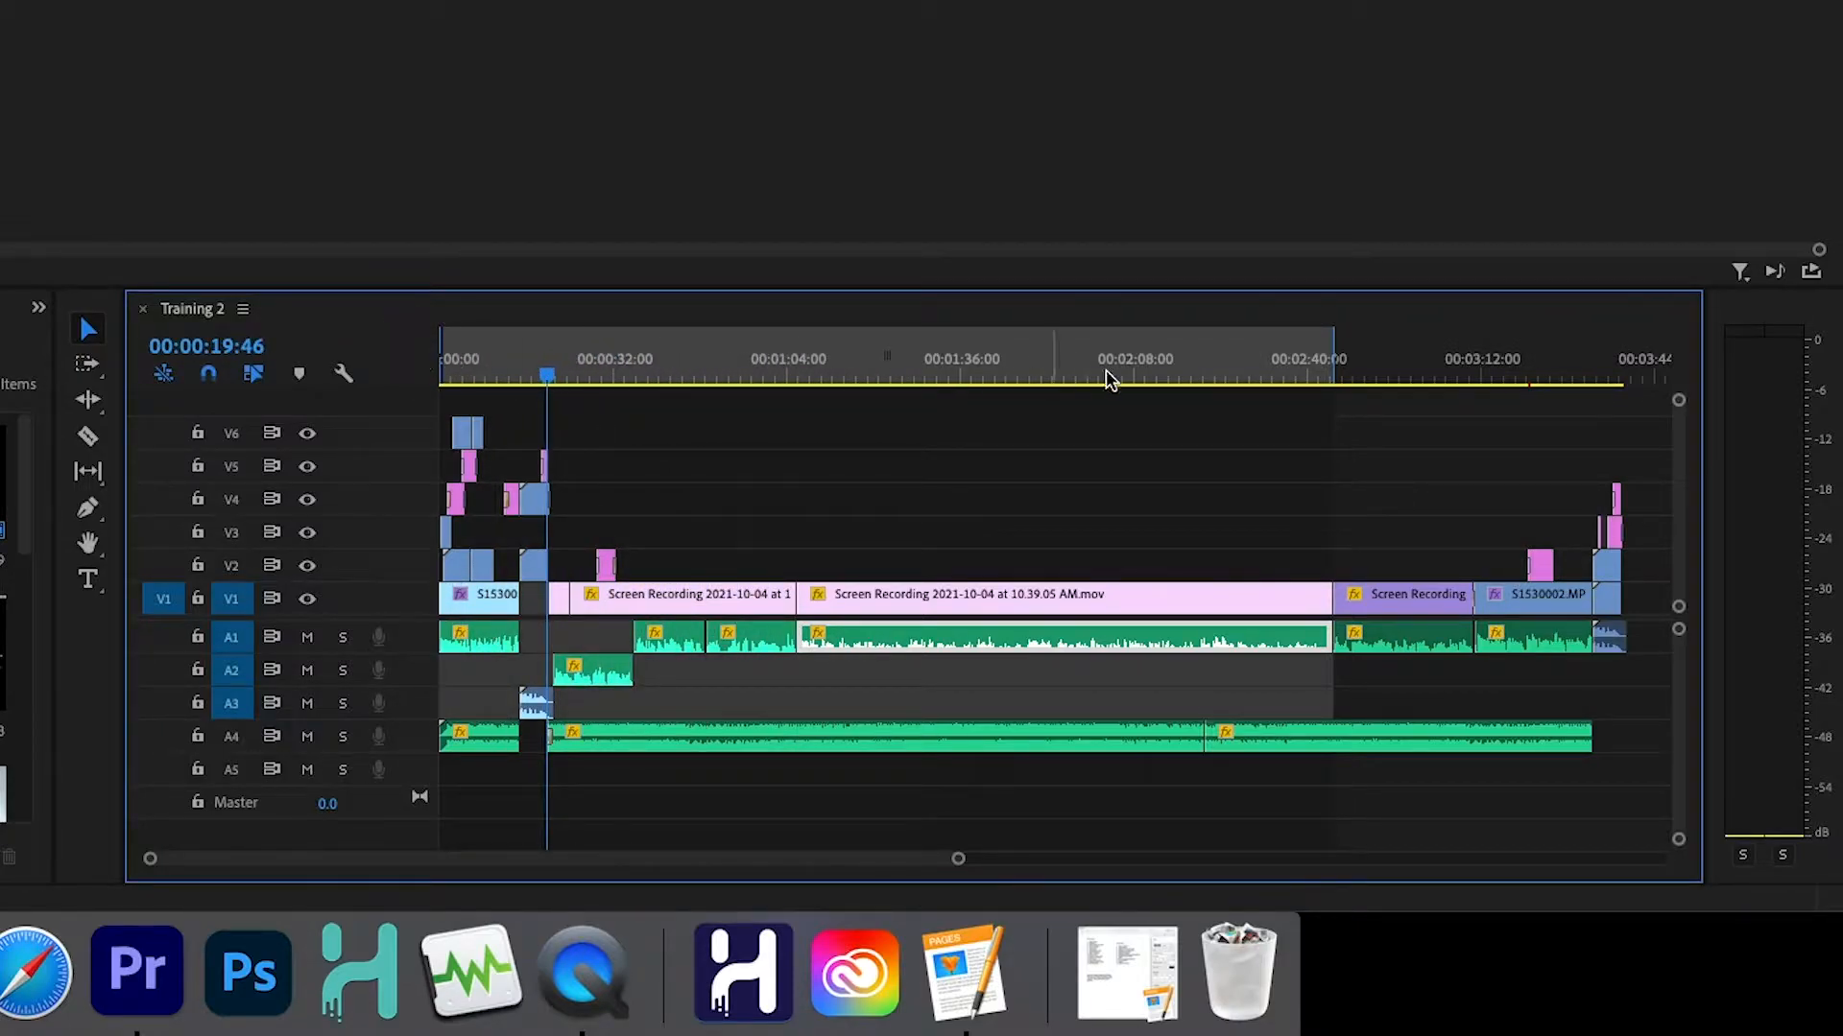
Stretch the in point to the sequence start and the out point to the sequence end
click(1516, 376)
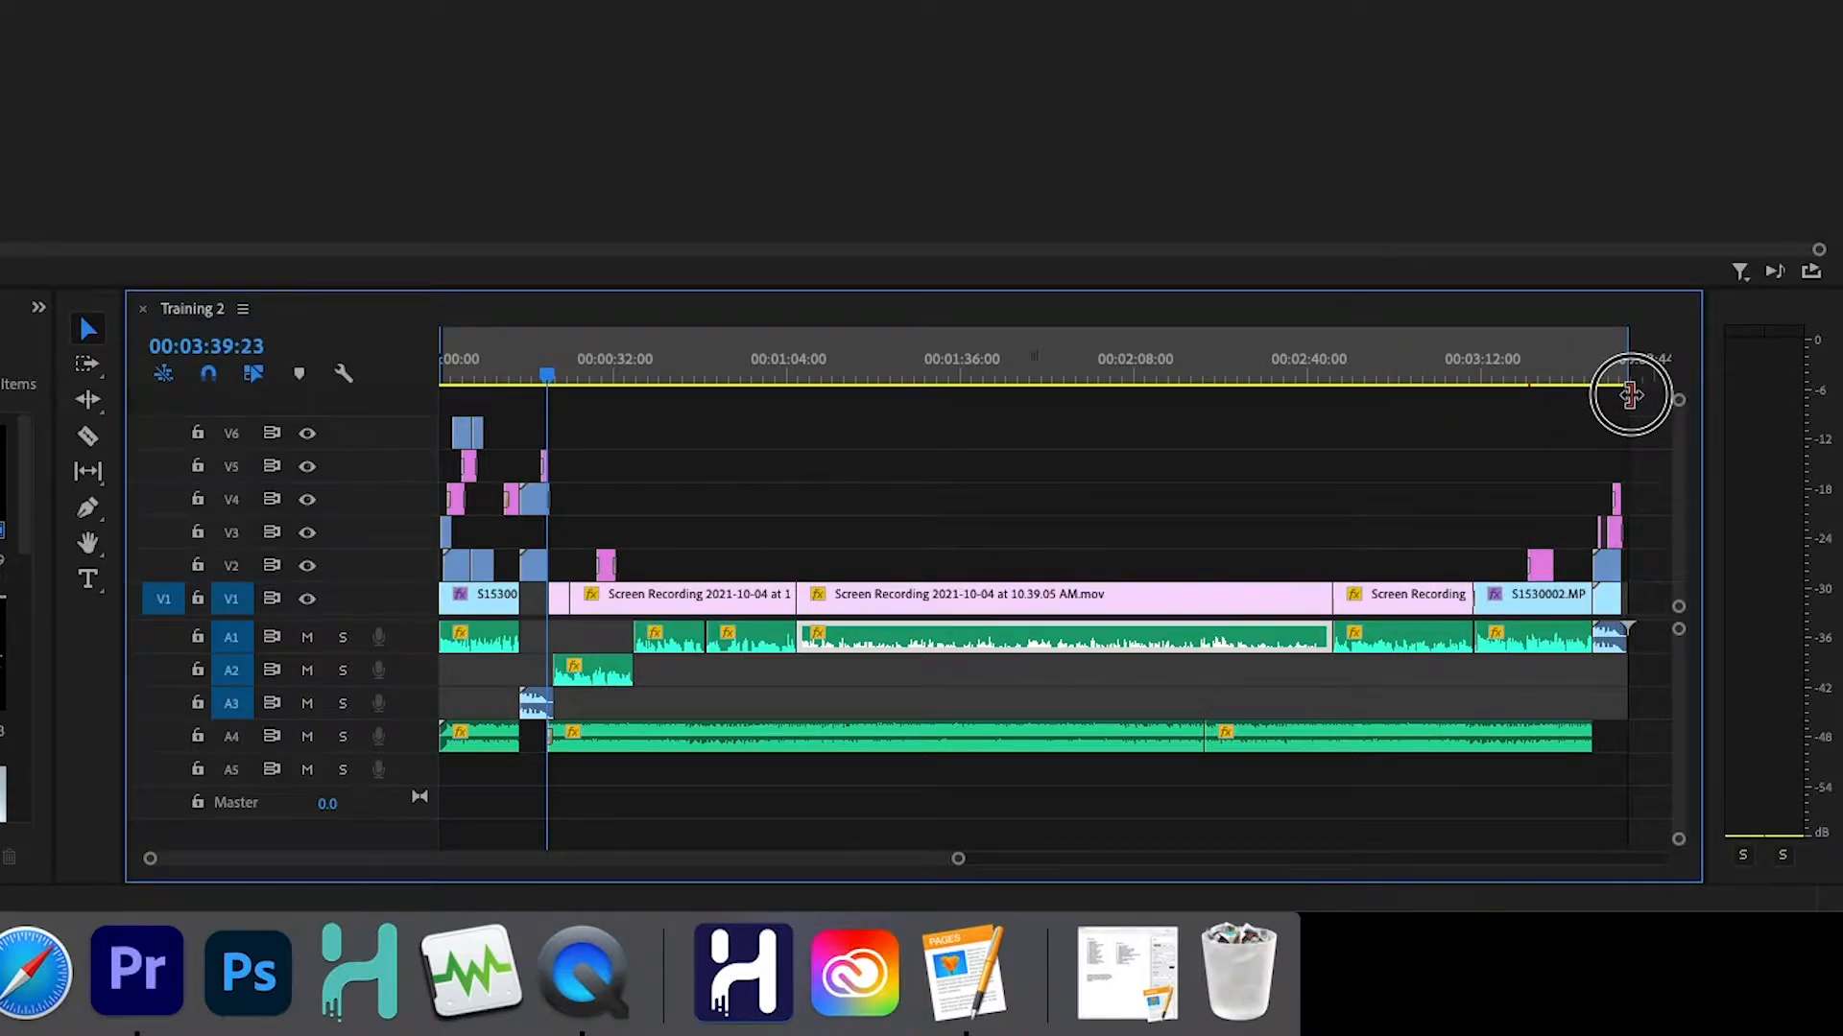
click(1631, 395)
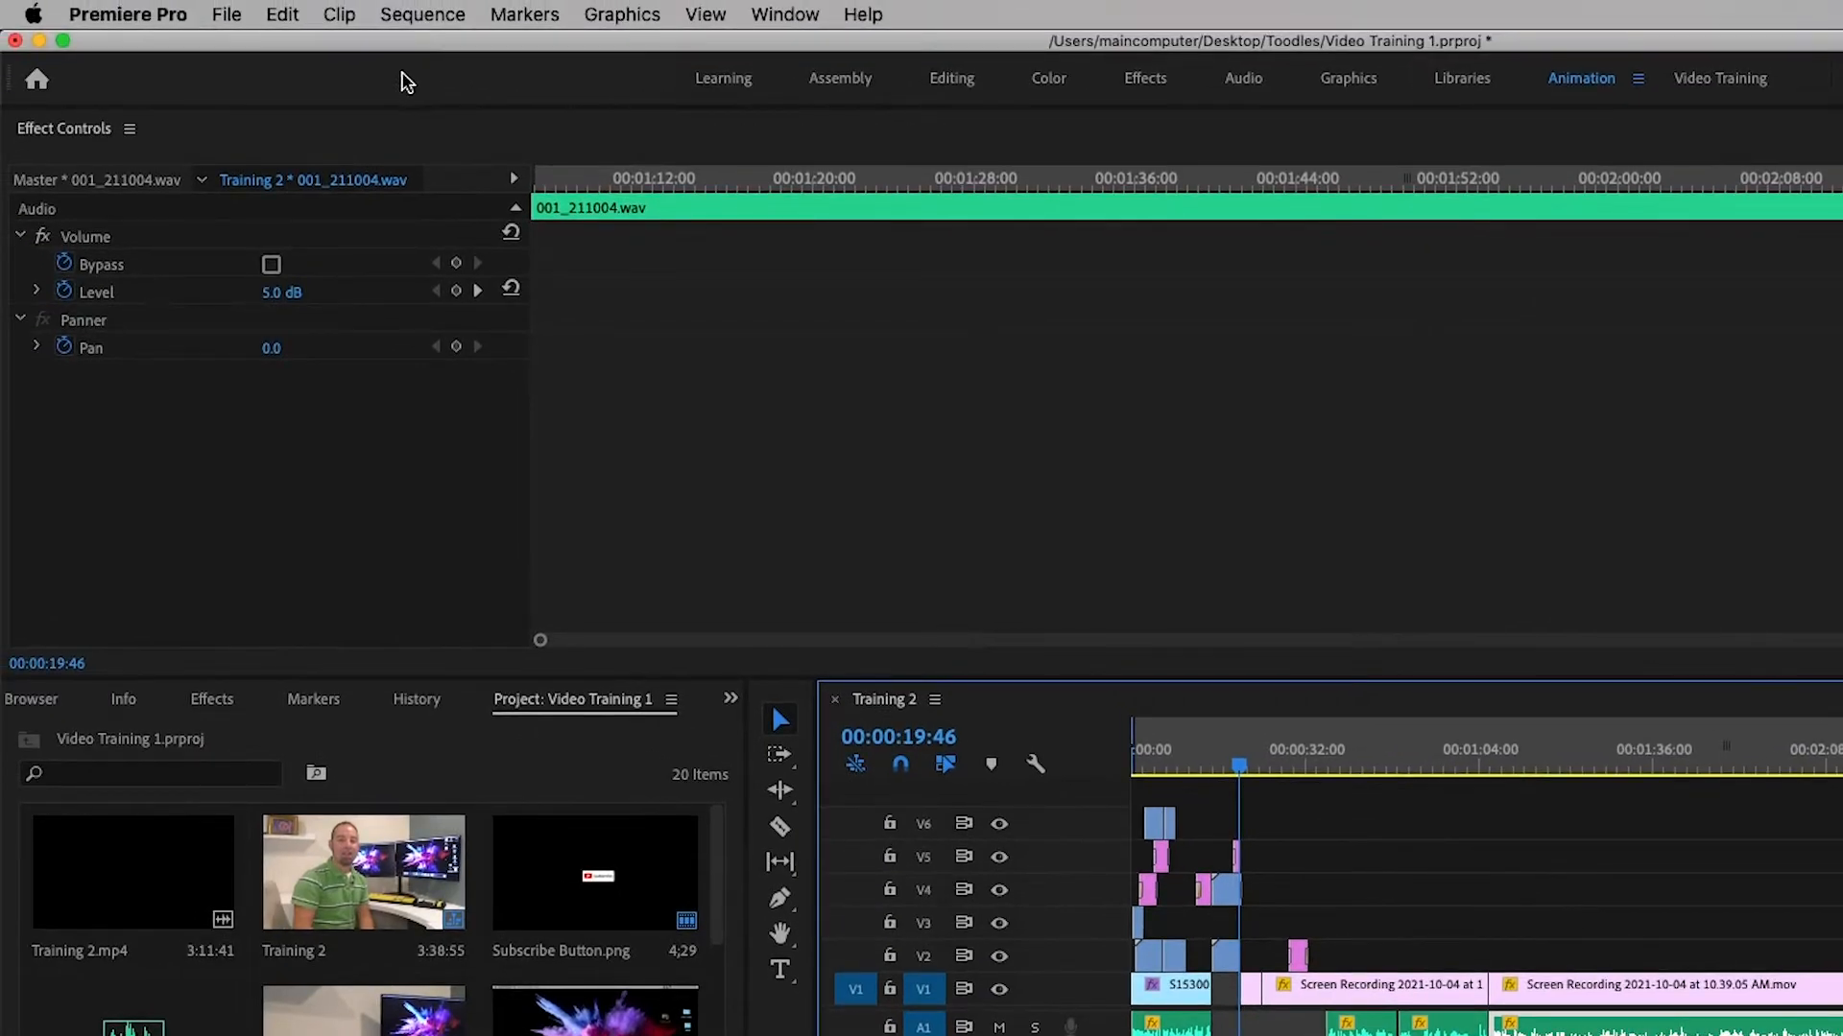
Start a media export of Training 2 via File > Export > Media
click(227, 14)
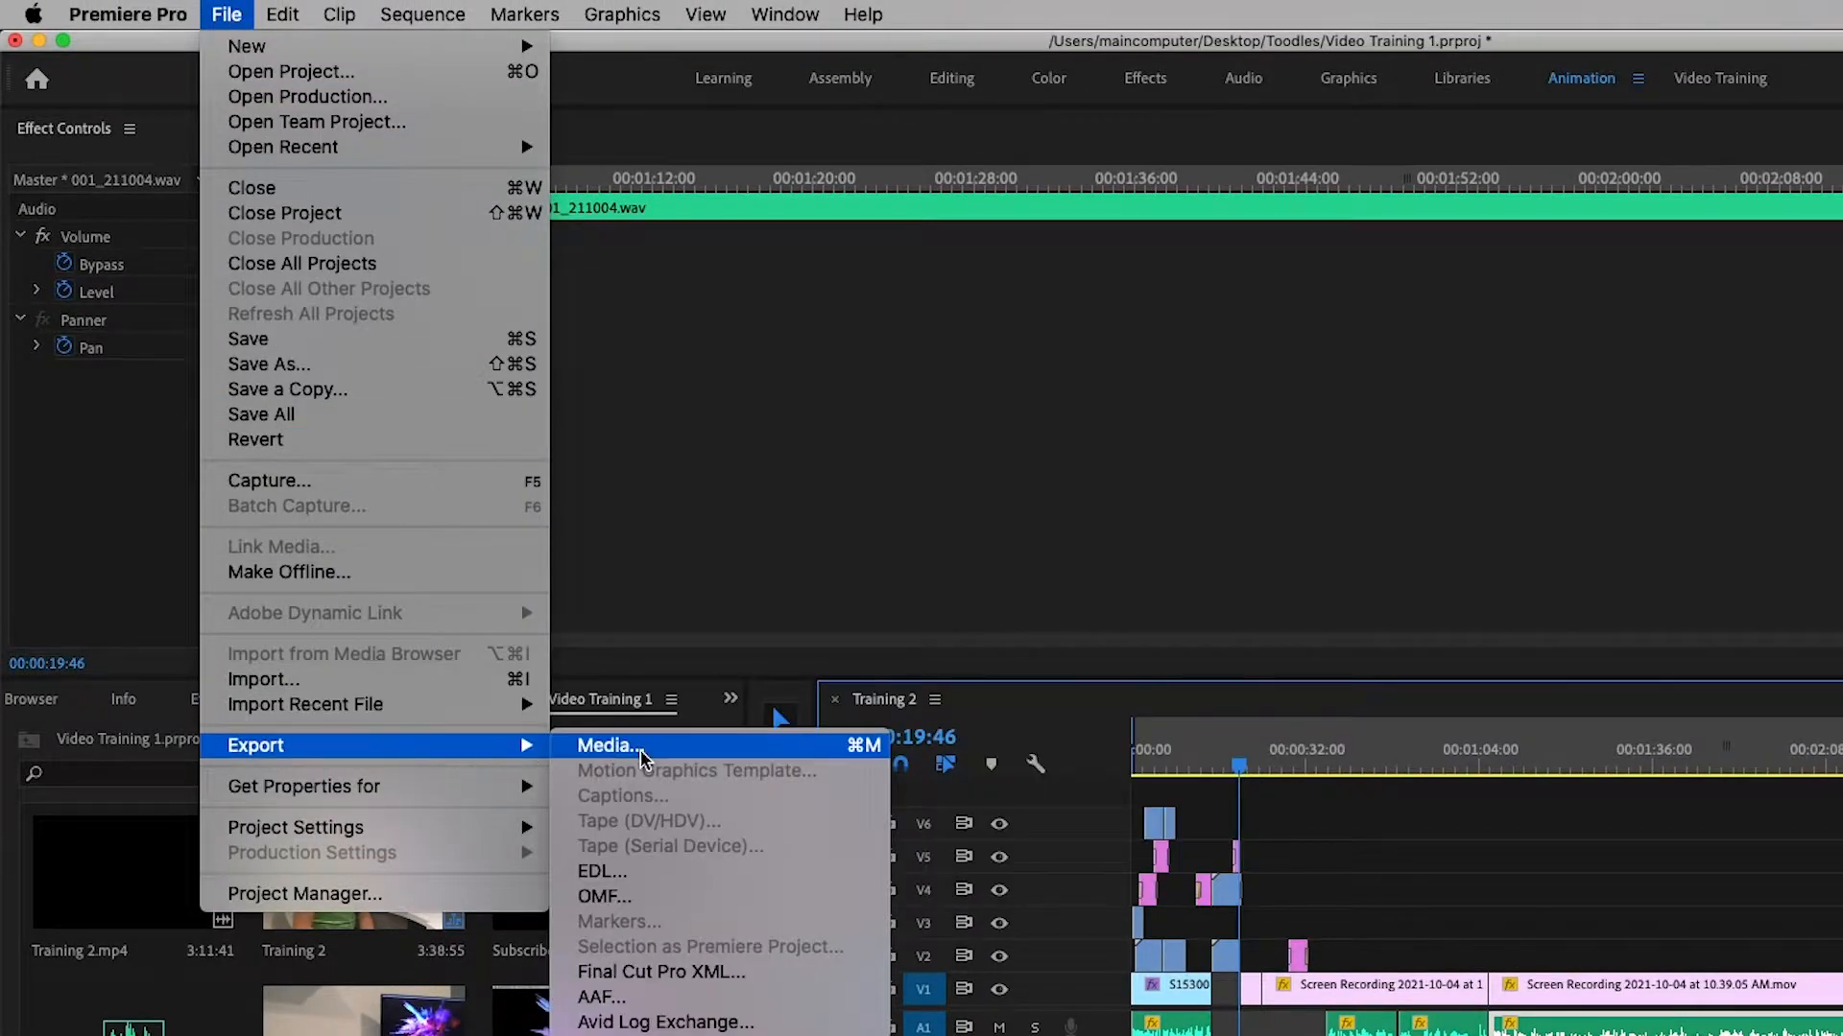
click(608, 744)
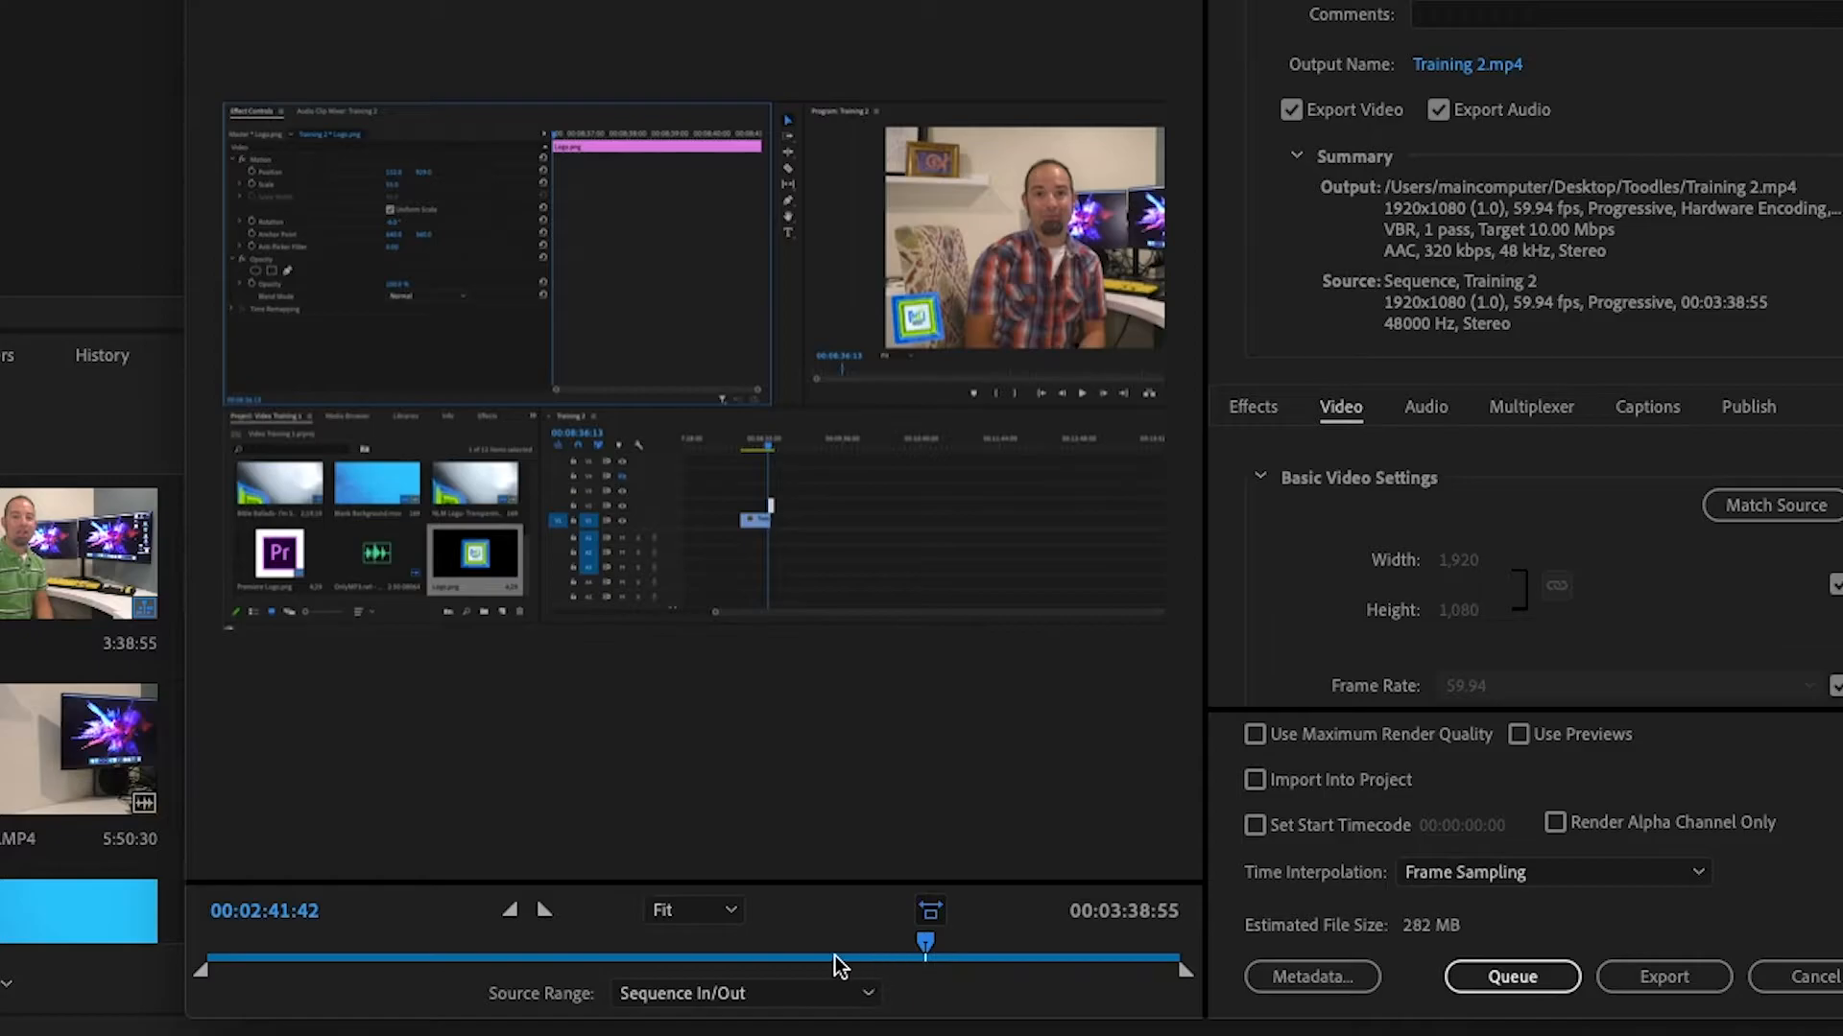
mouse_move(814, 969)
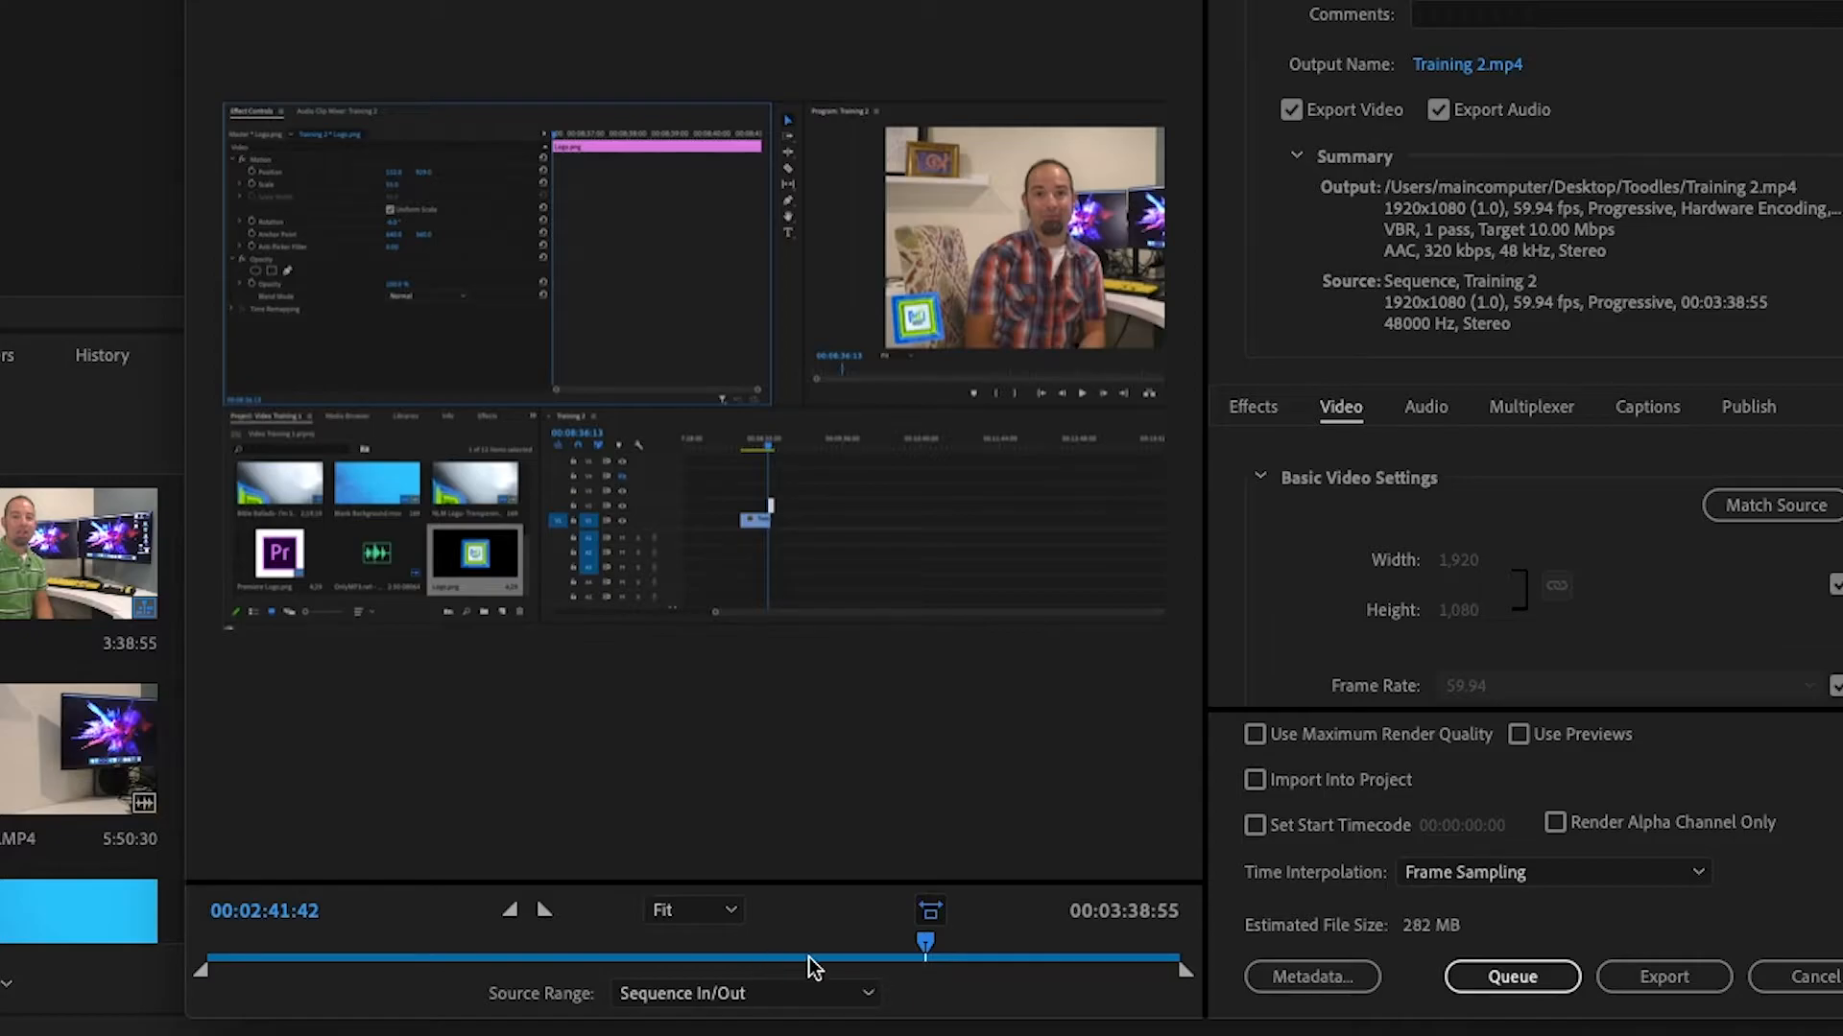
Scrub the export preview to about 00:03:10:35 of the 3:38:55 sequence
click(925, 944)
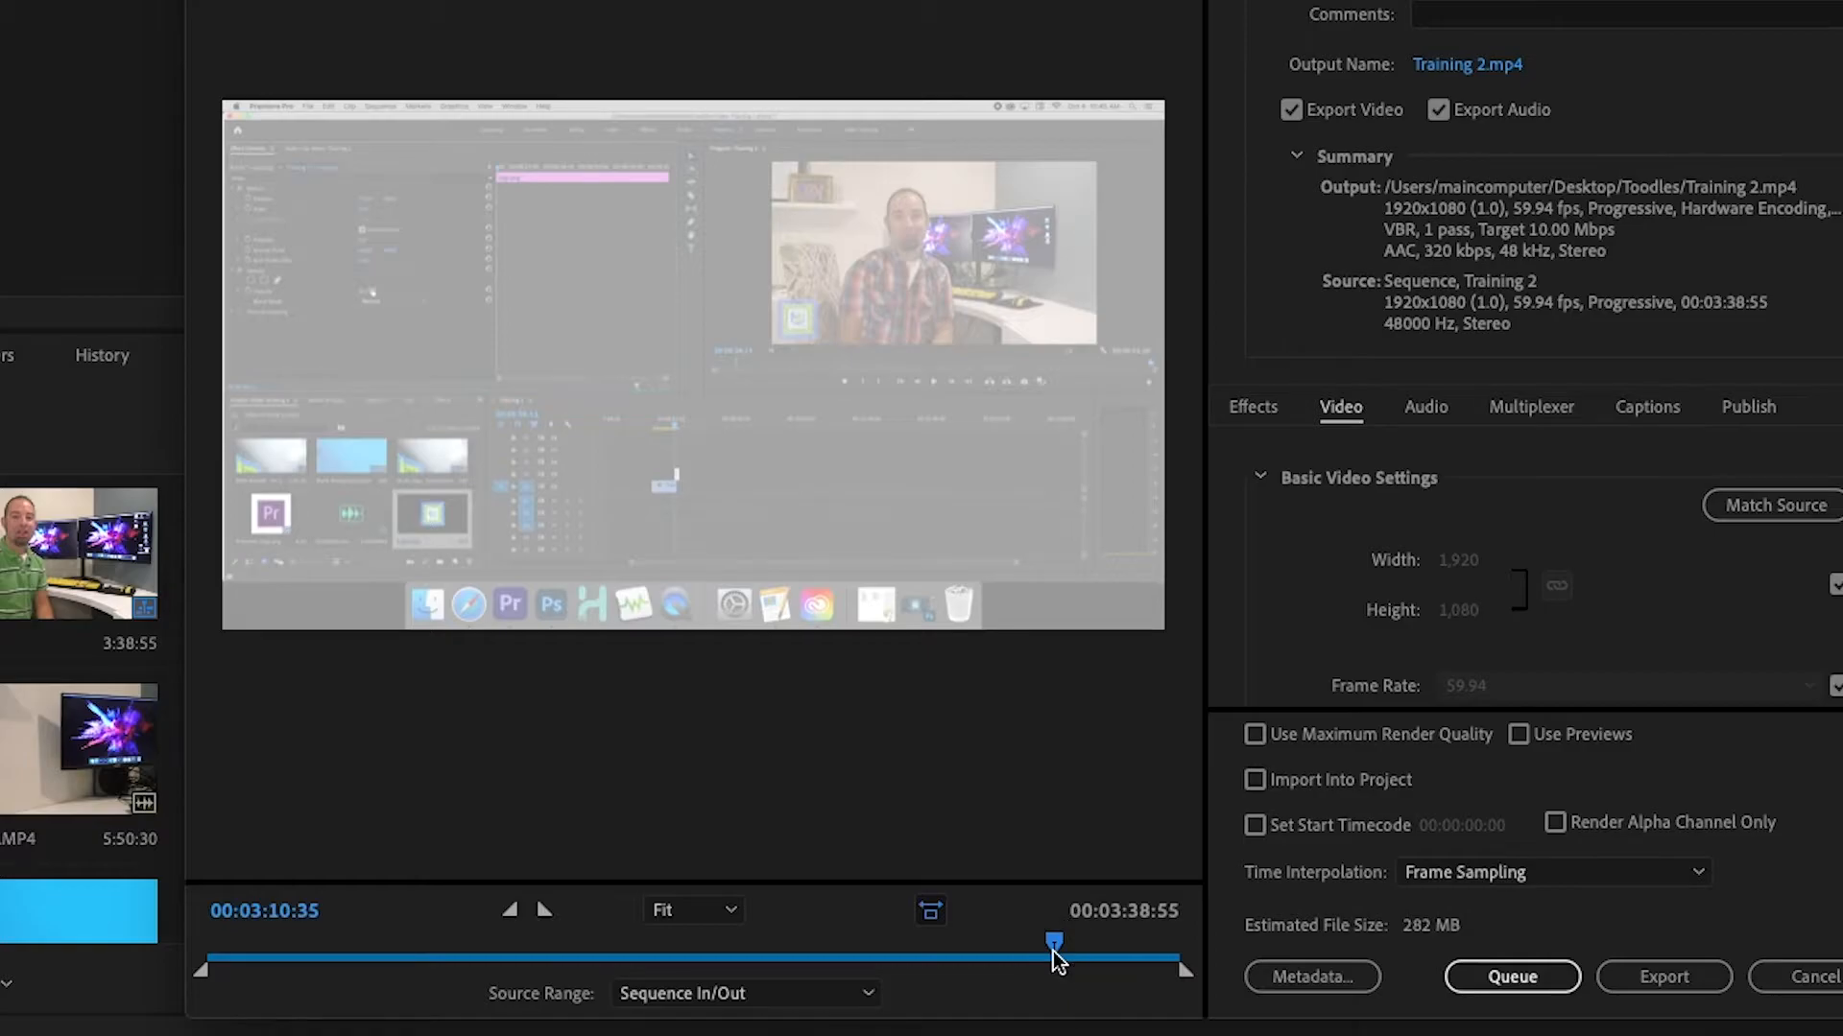
mouse_move(543, 909)
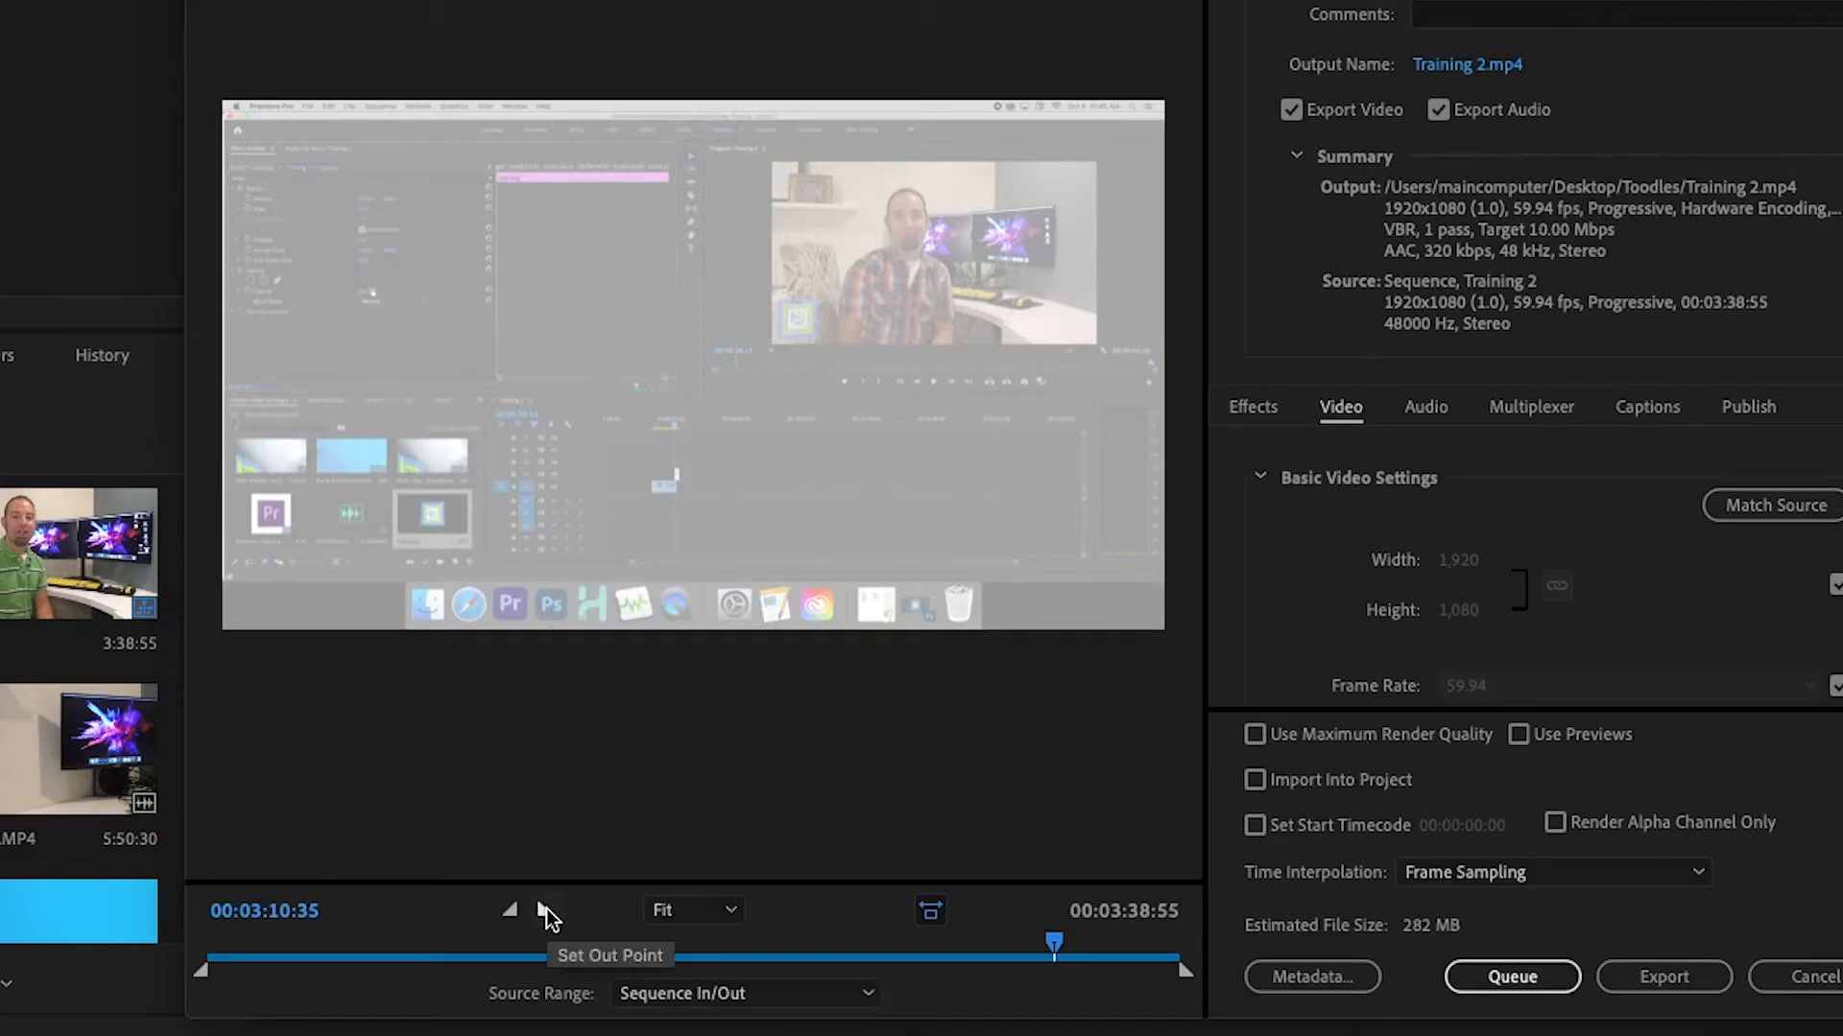
mouse_move(508, 910)
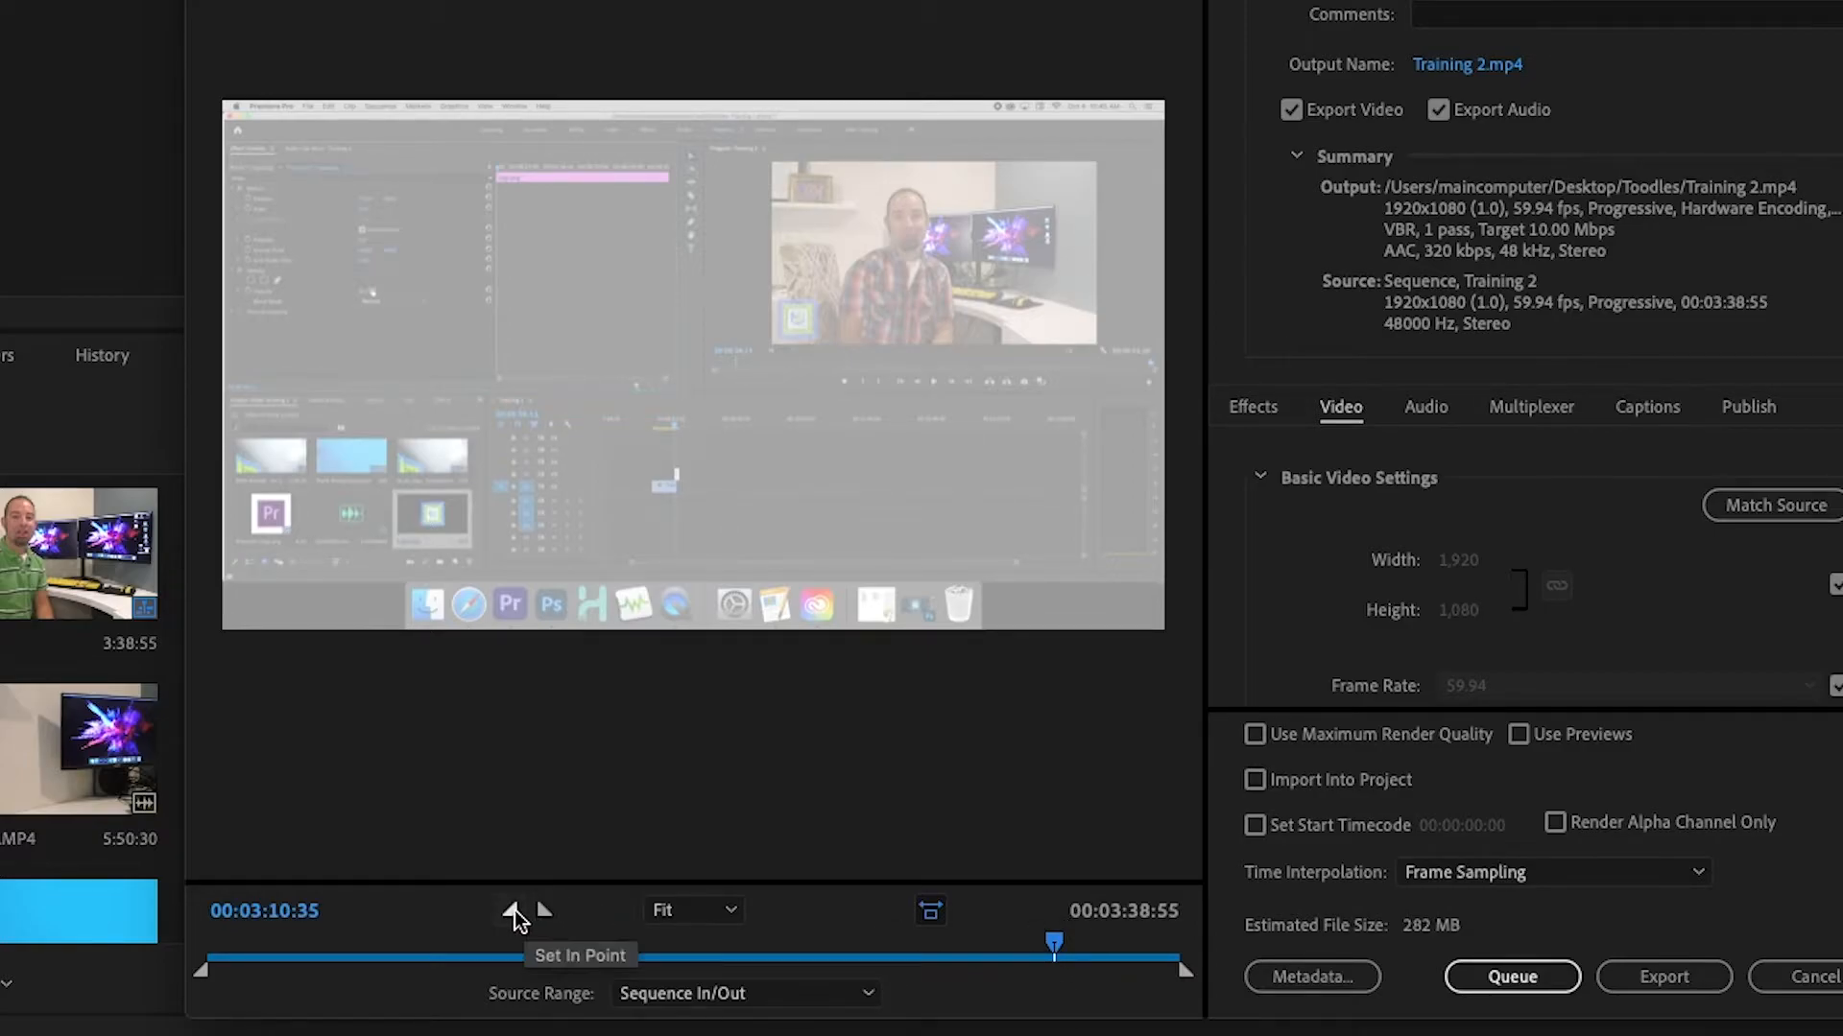
mouse_move(541, 912)
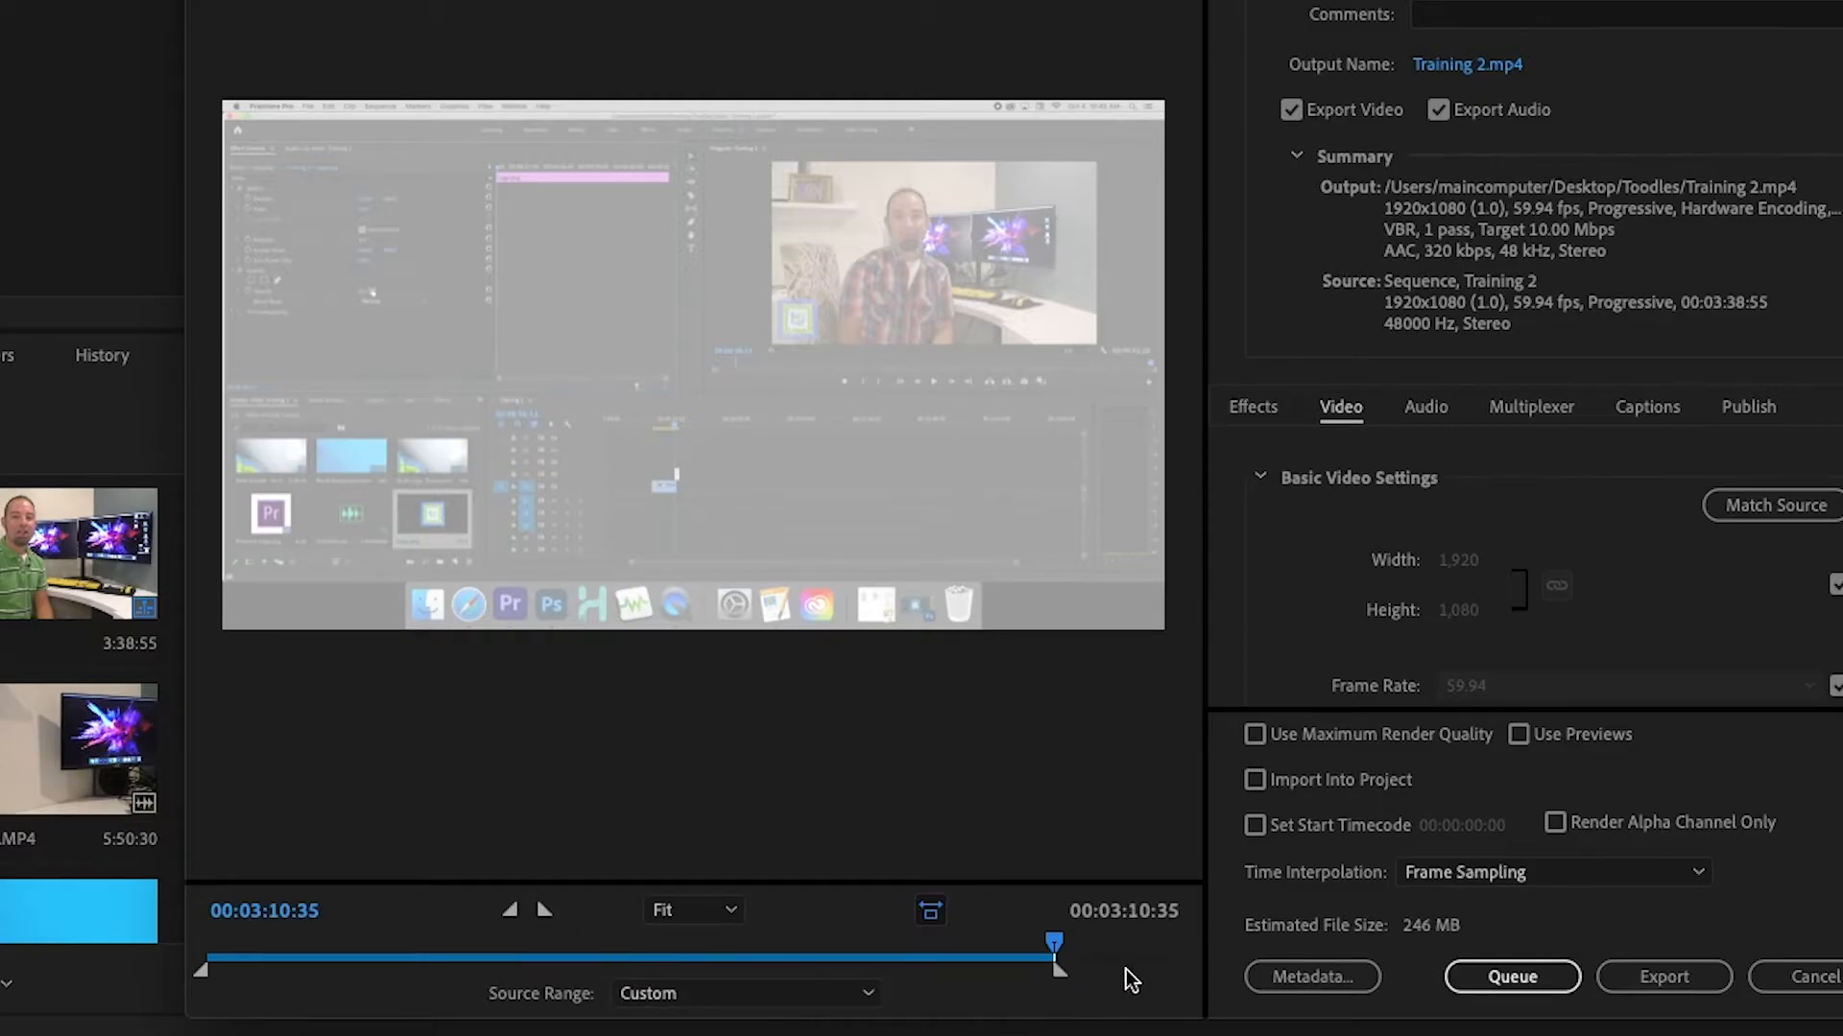
mouse_move(1137, 975)
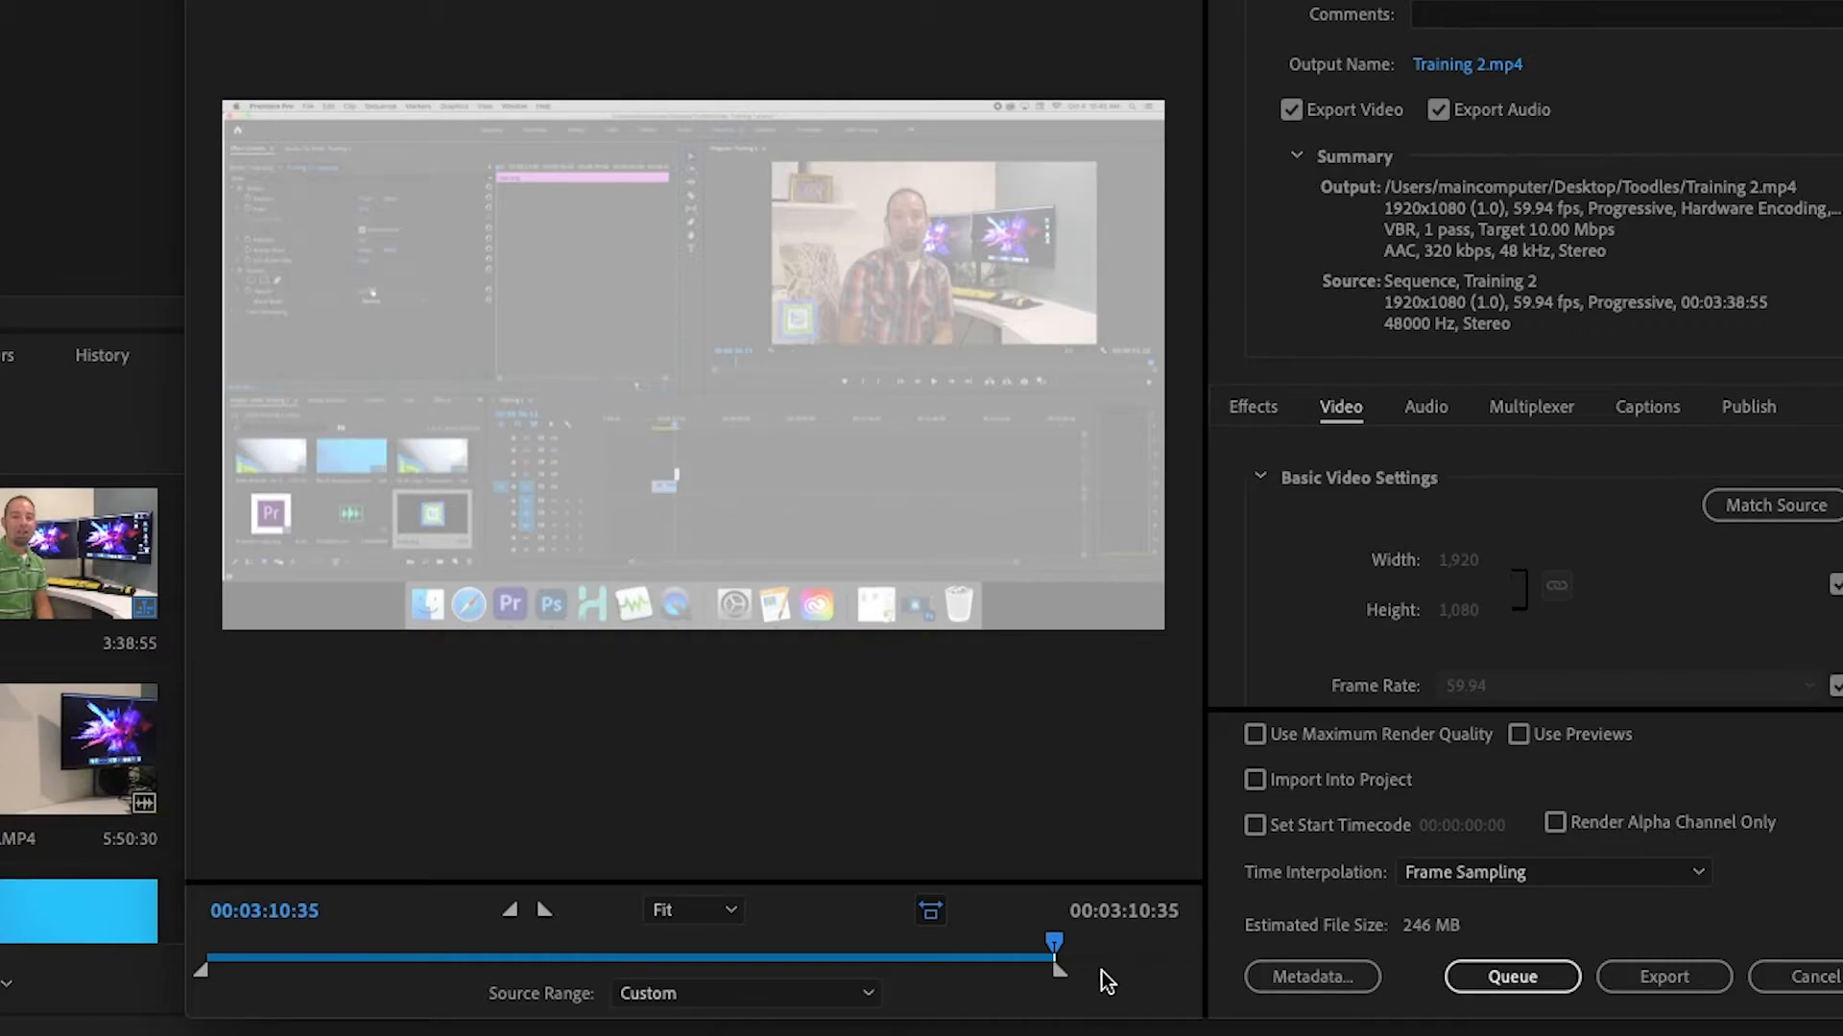
mouse_move(1063, 978)
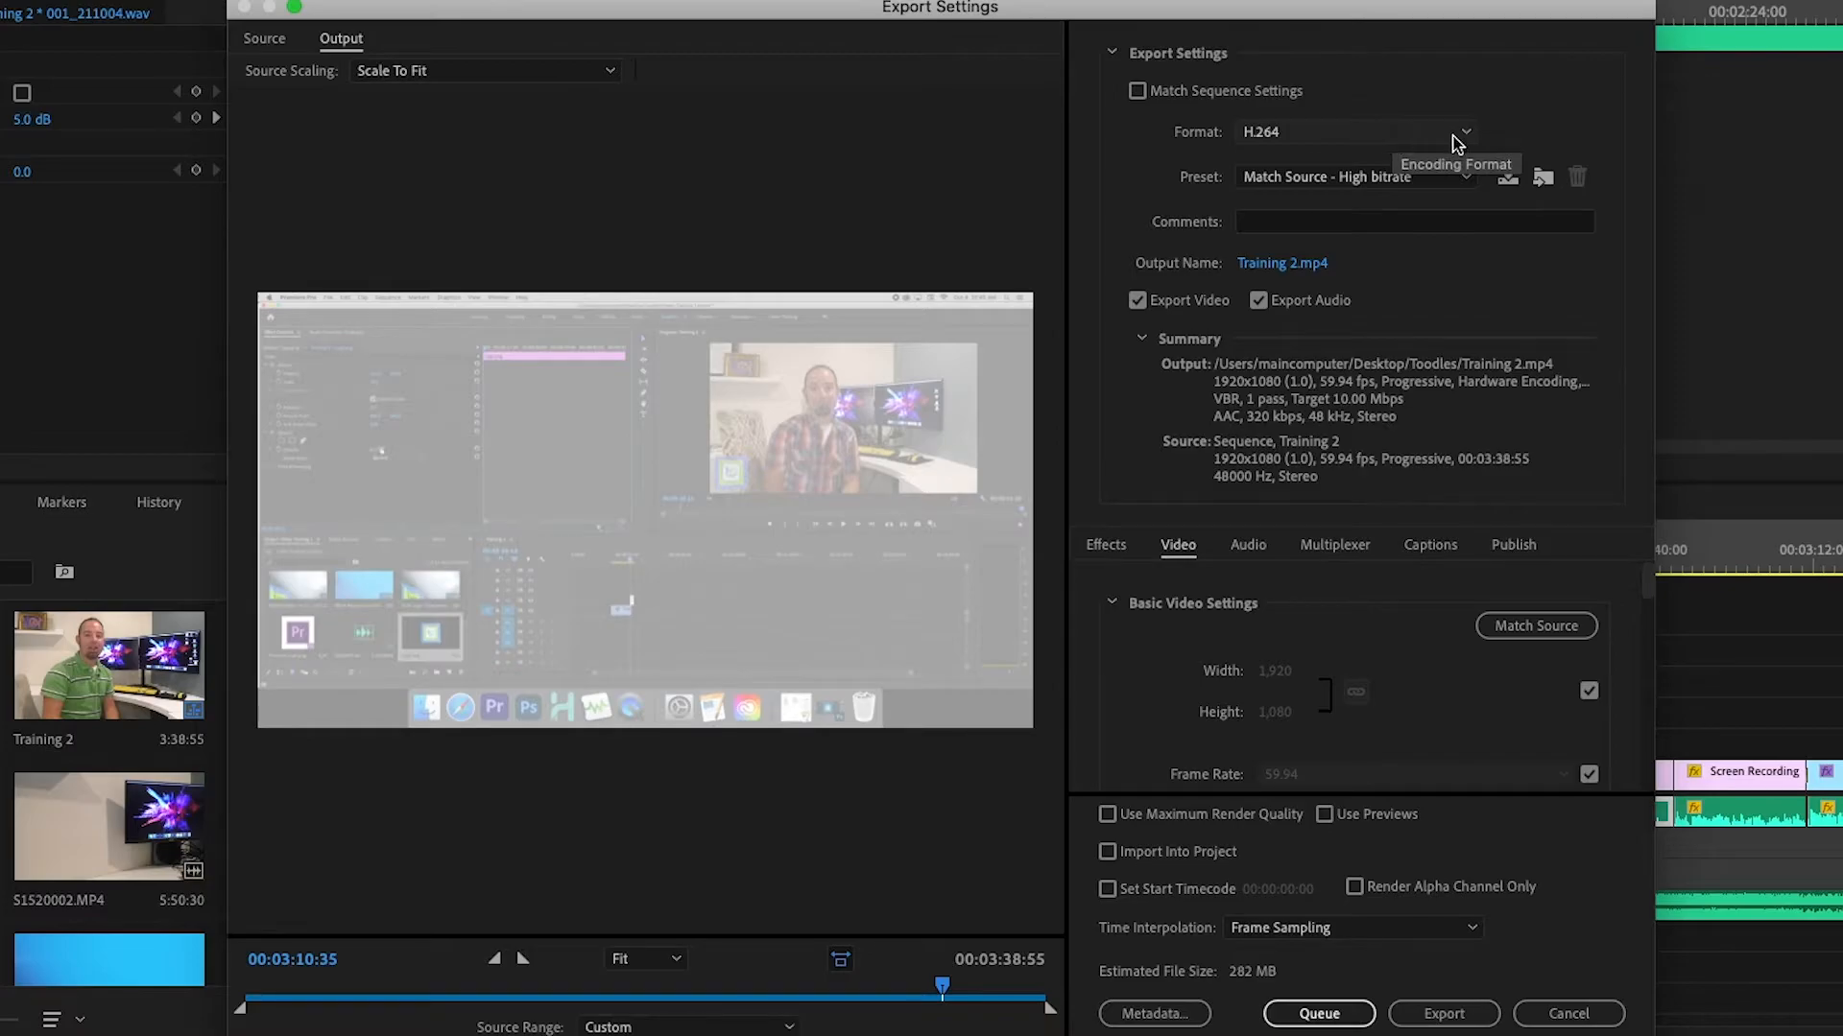
mouse_move(1468, 140)
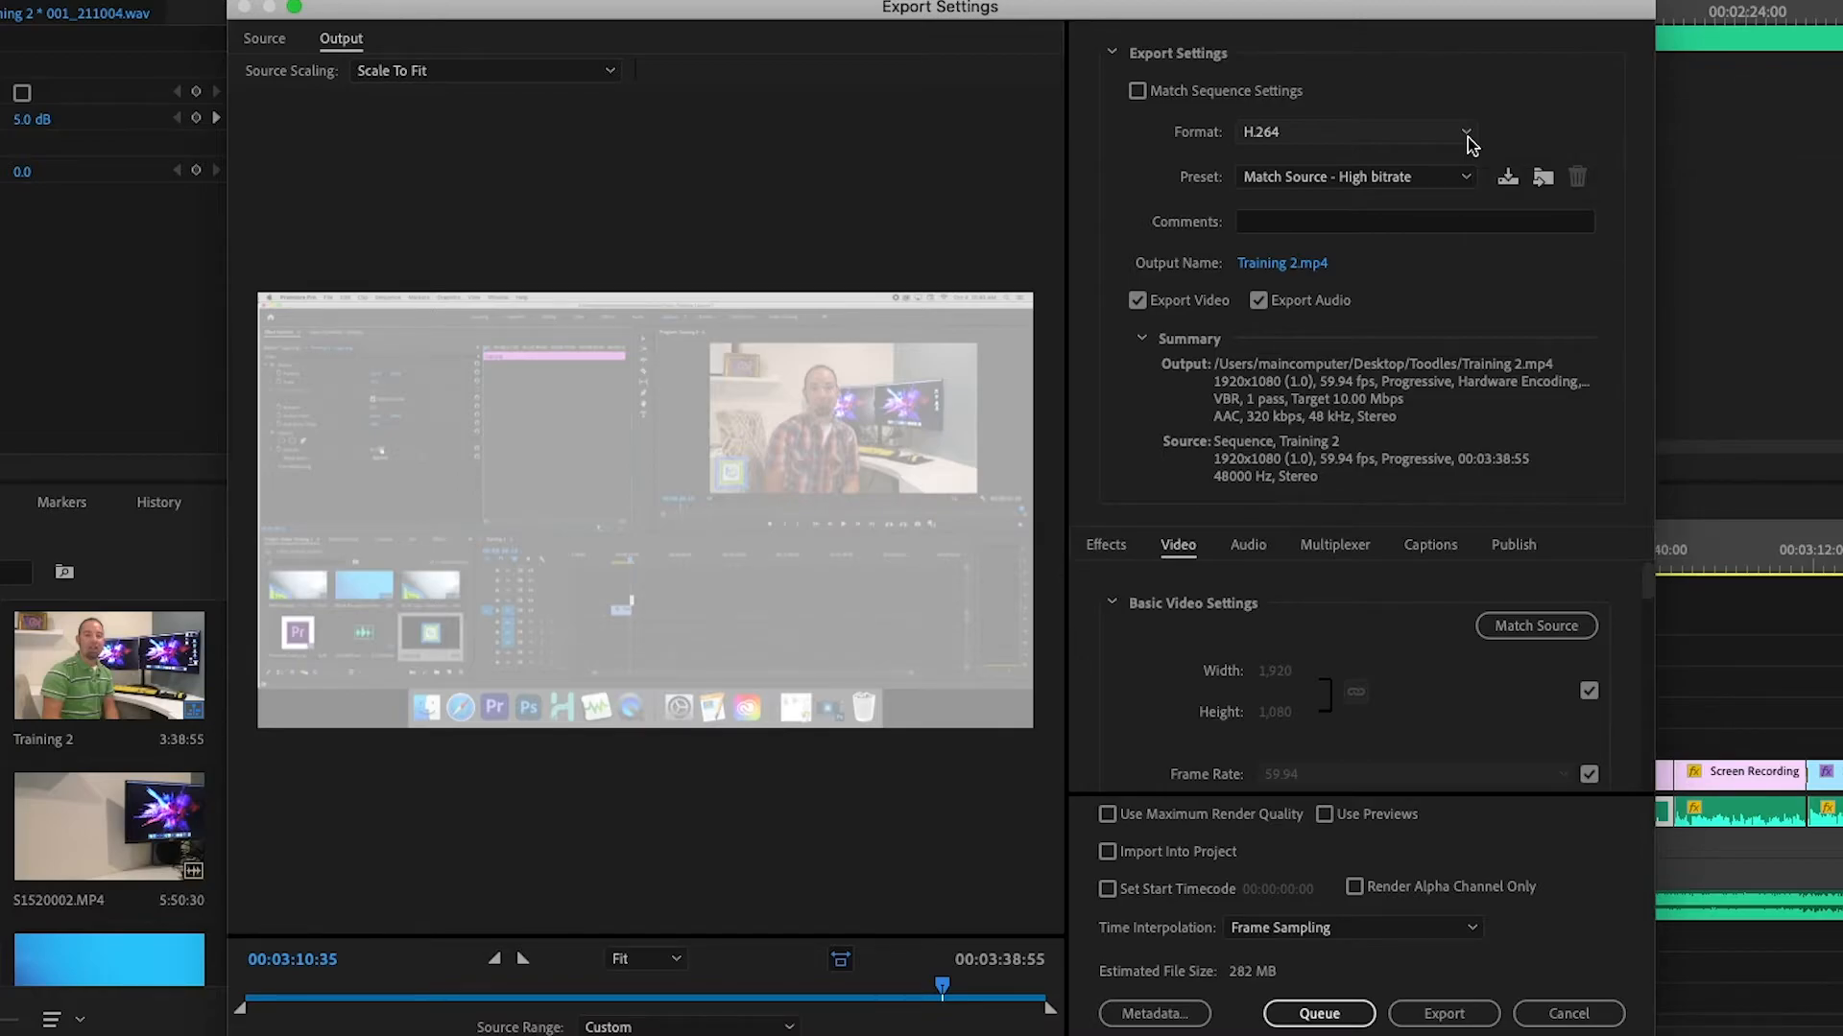
Show the Format dropdown list with H.264 still checked
click(1466, 133)
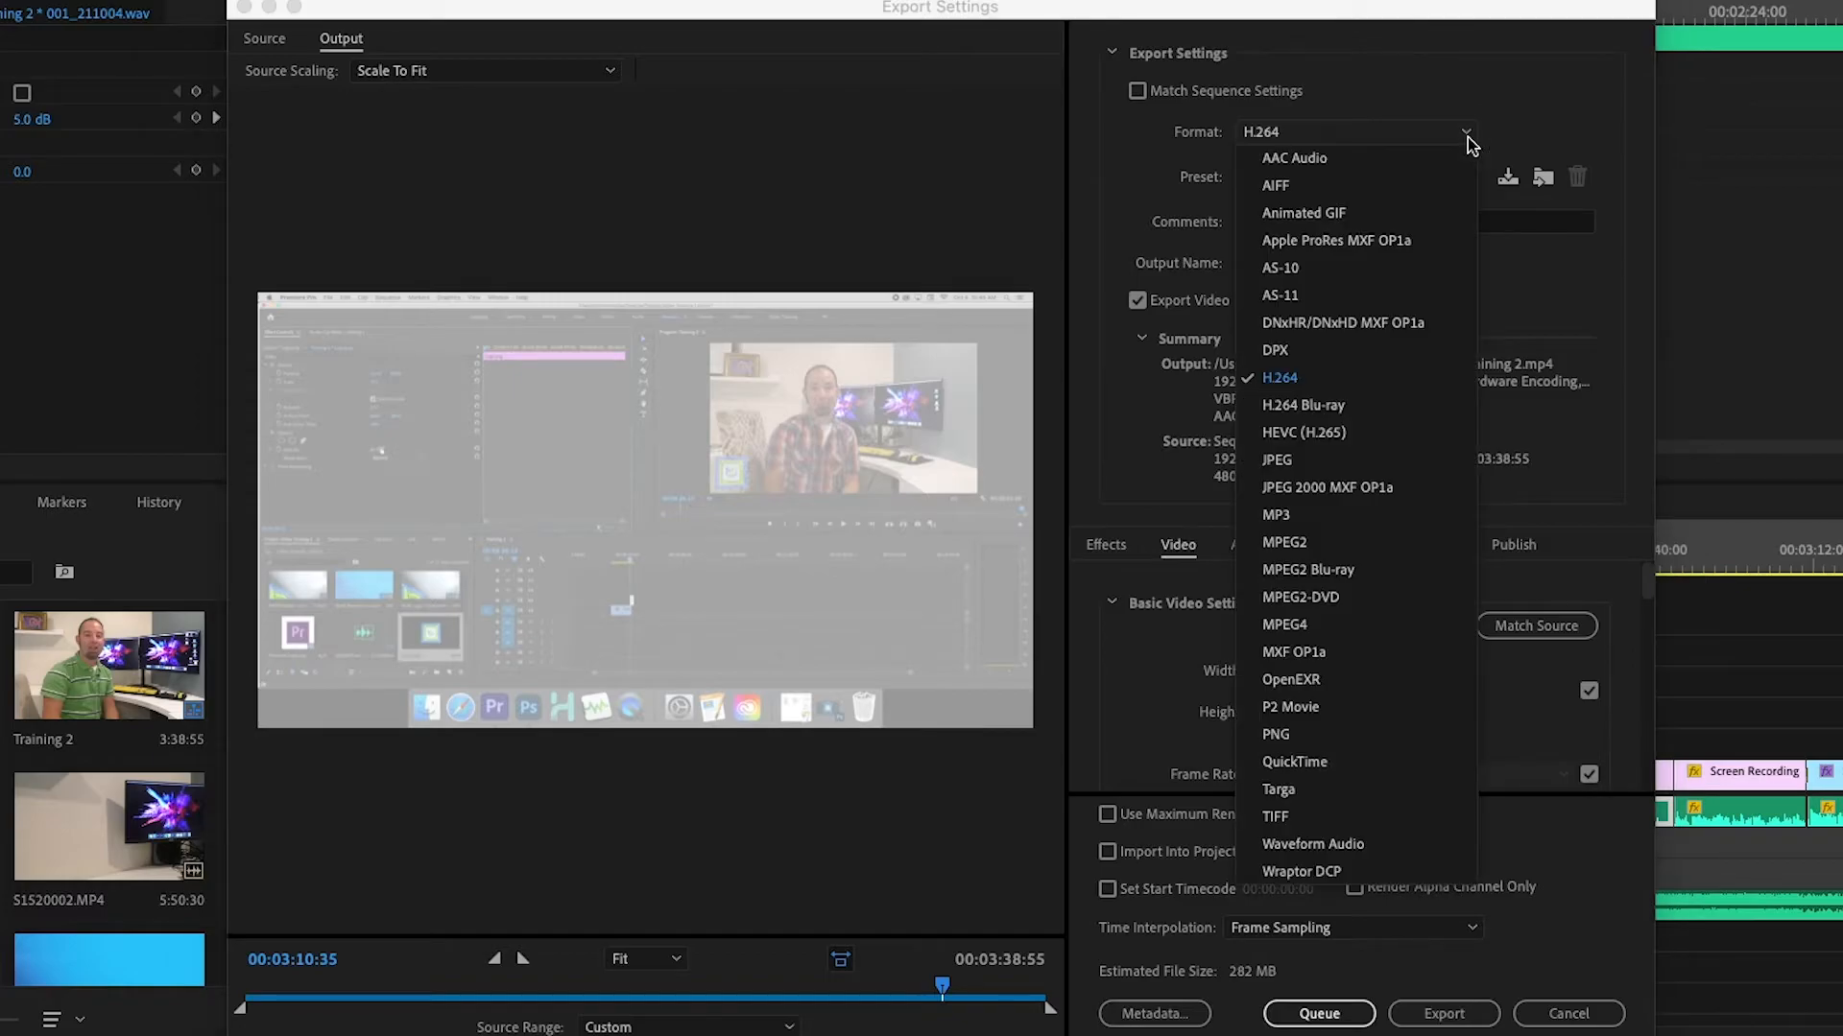
mouse_move(1335, 240)
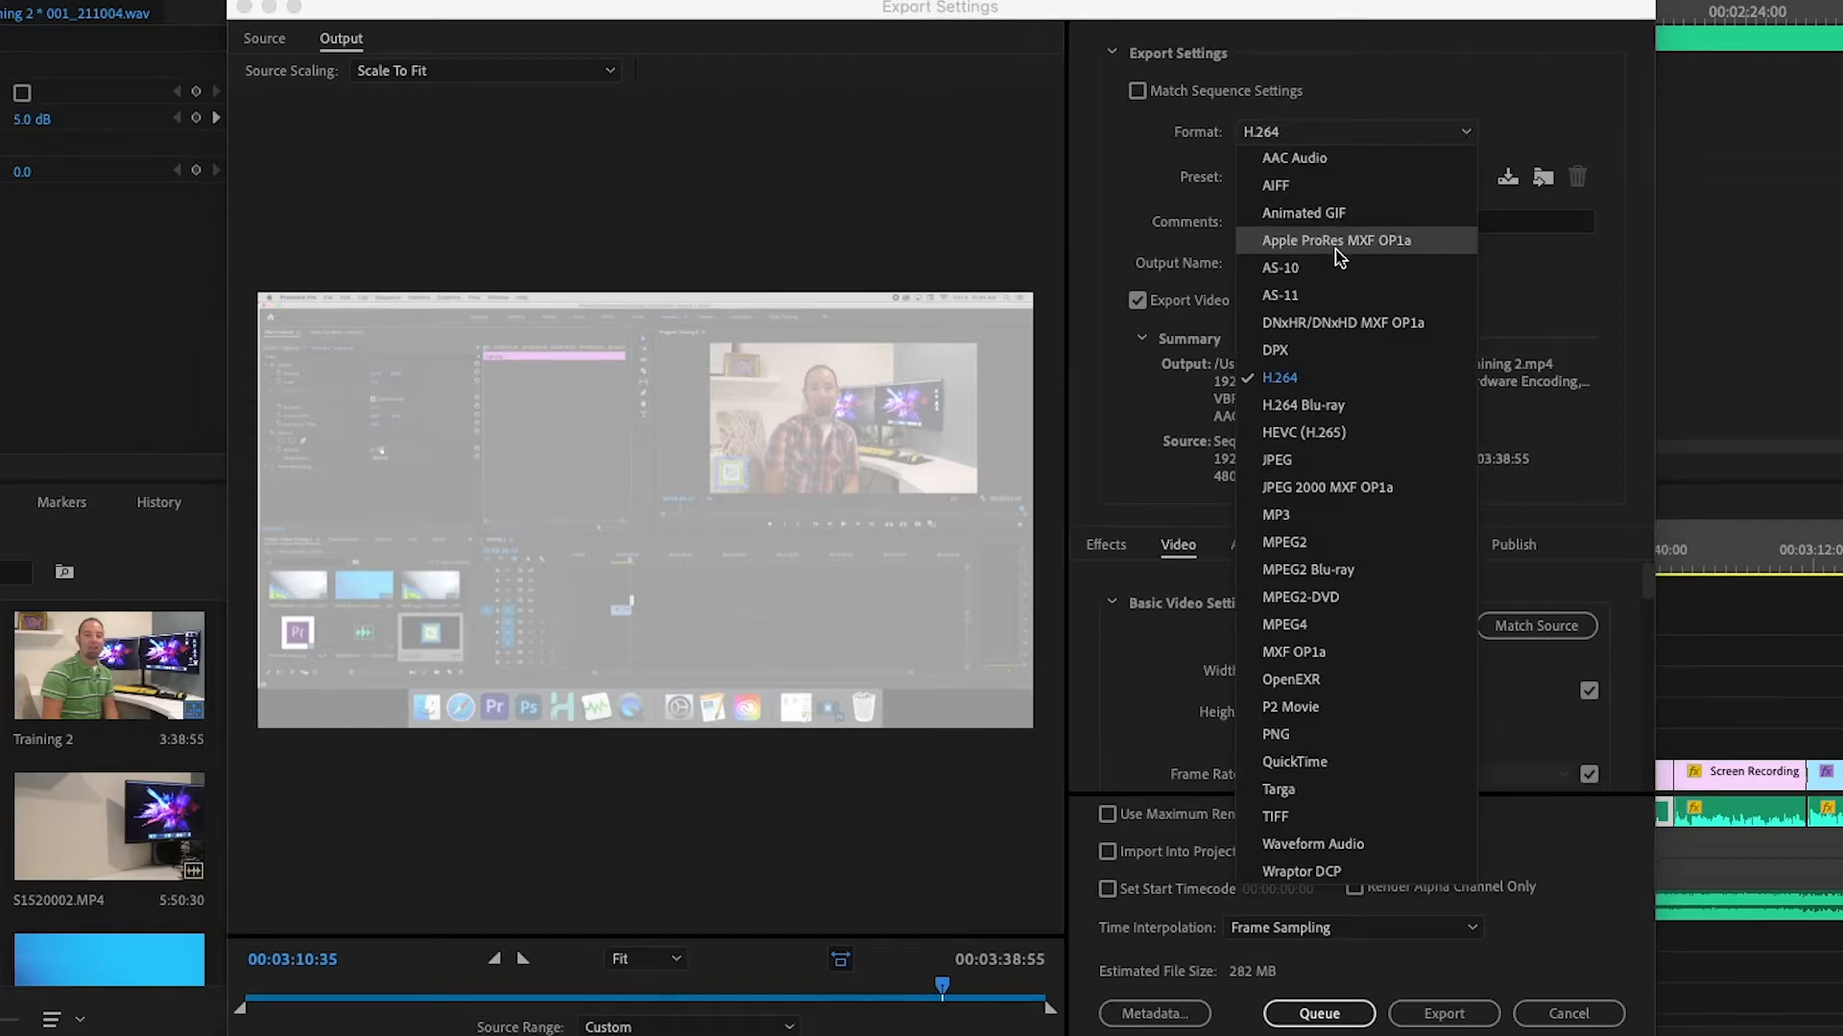
mouse_move(1334, 431)
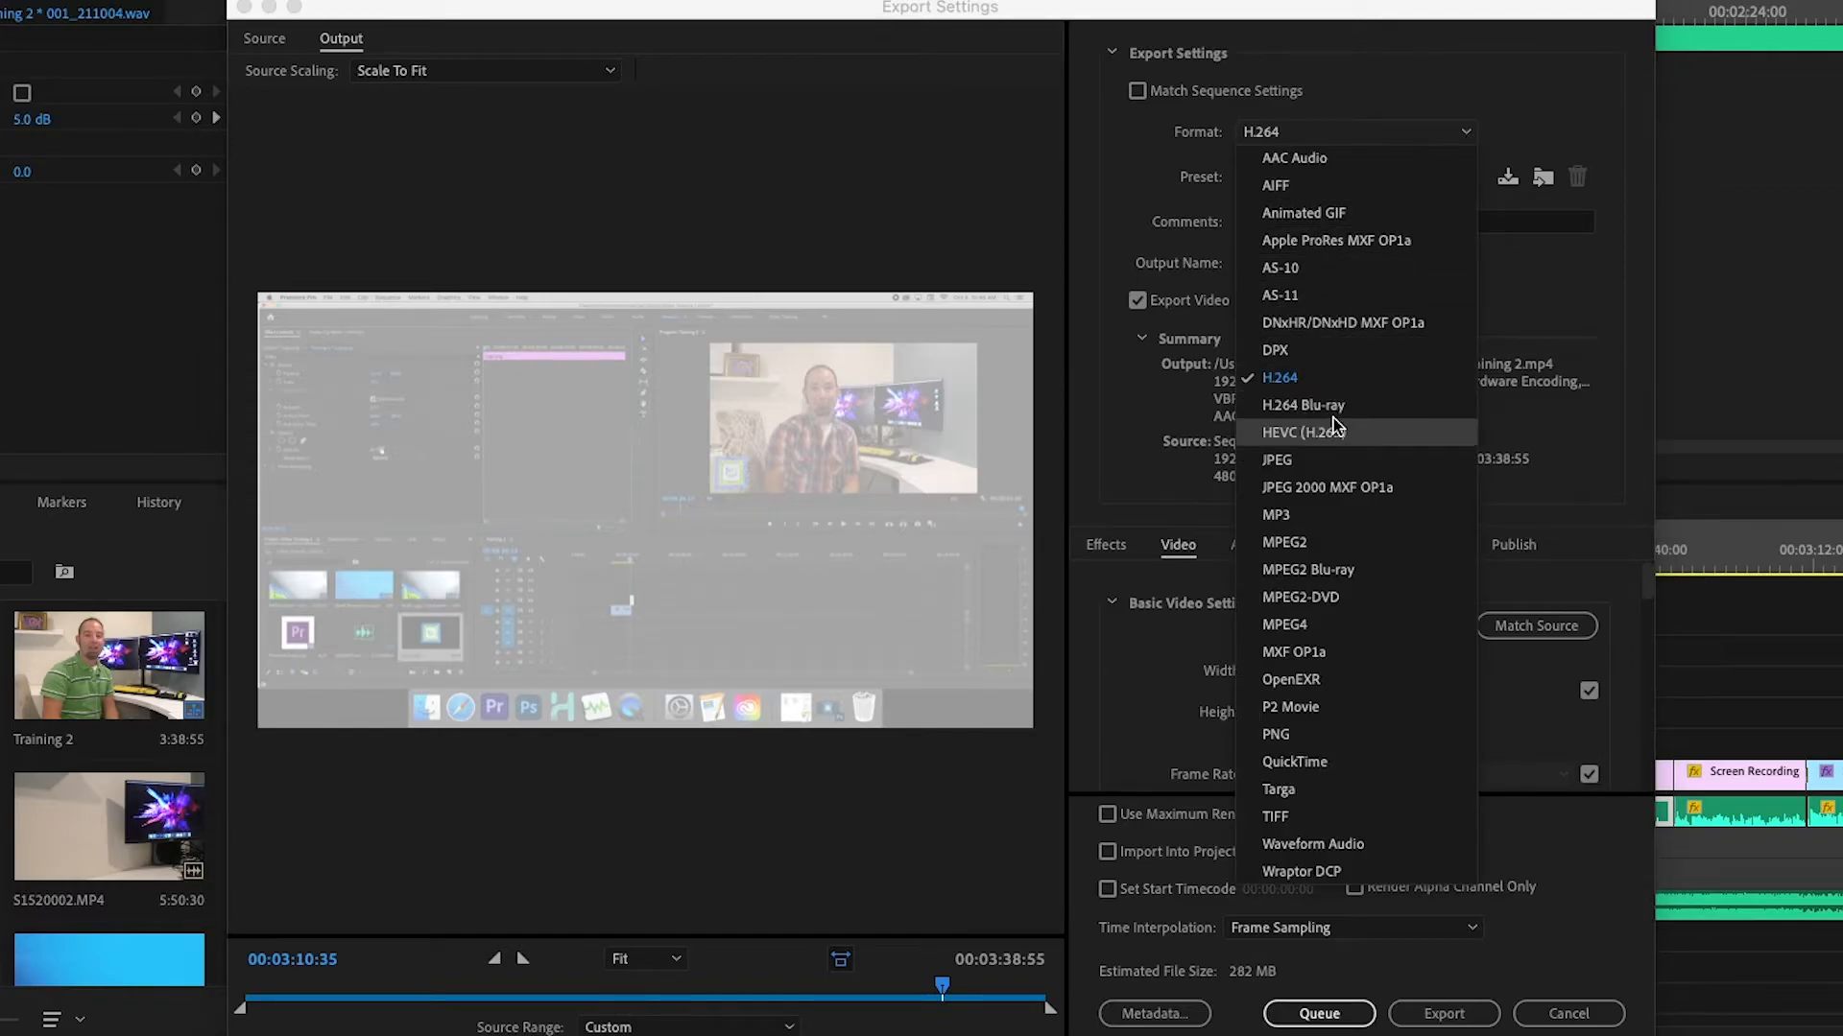
mouse_move(1351, 459)
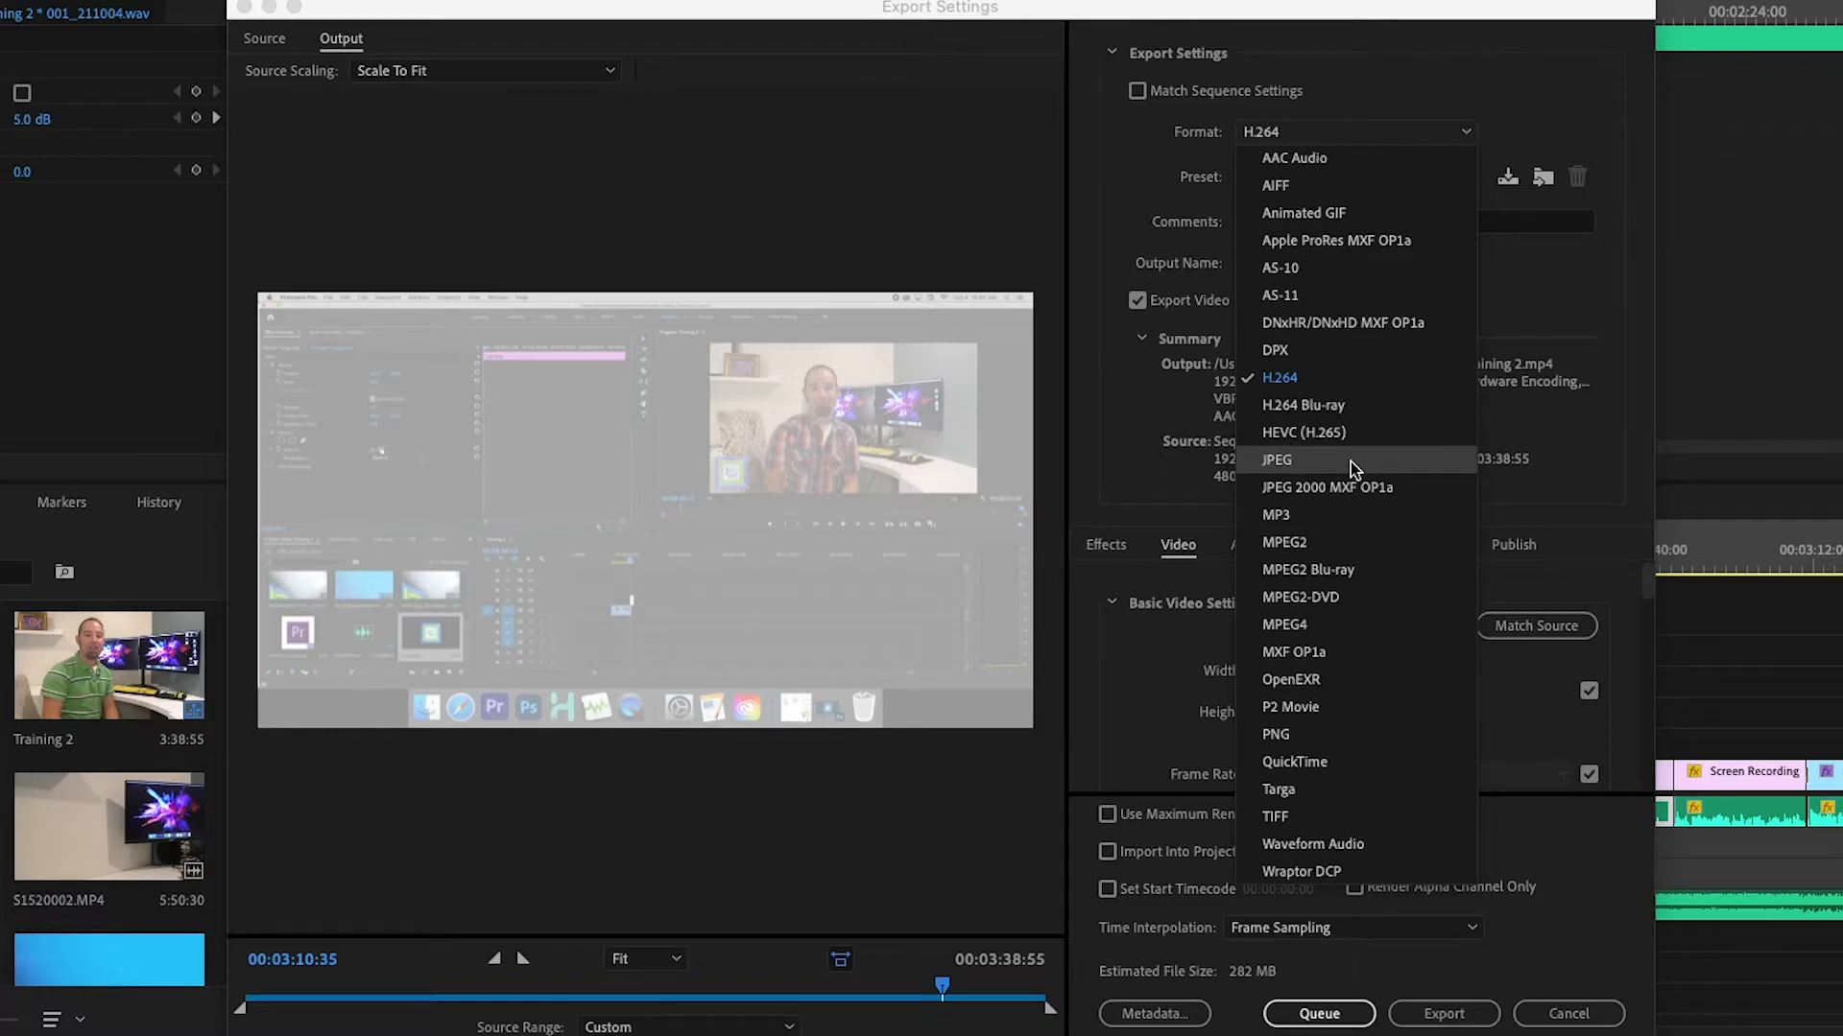
mouse_move(1354, 432)
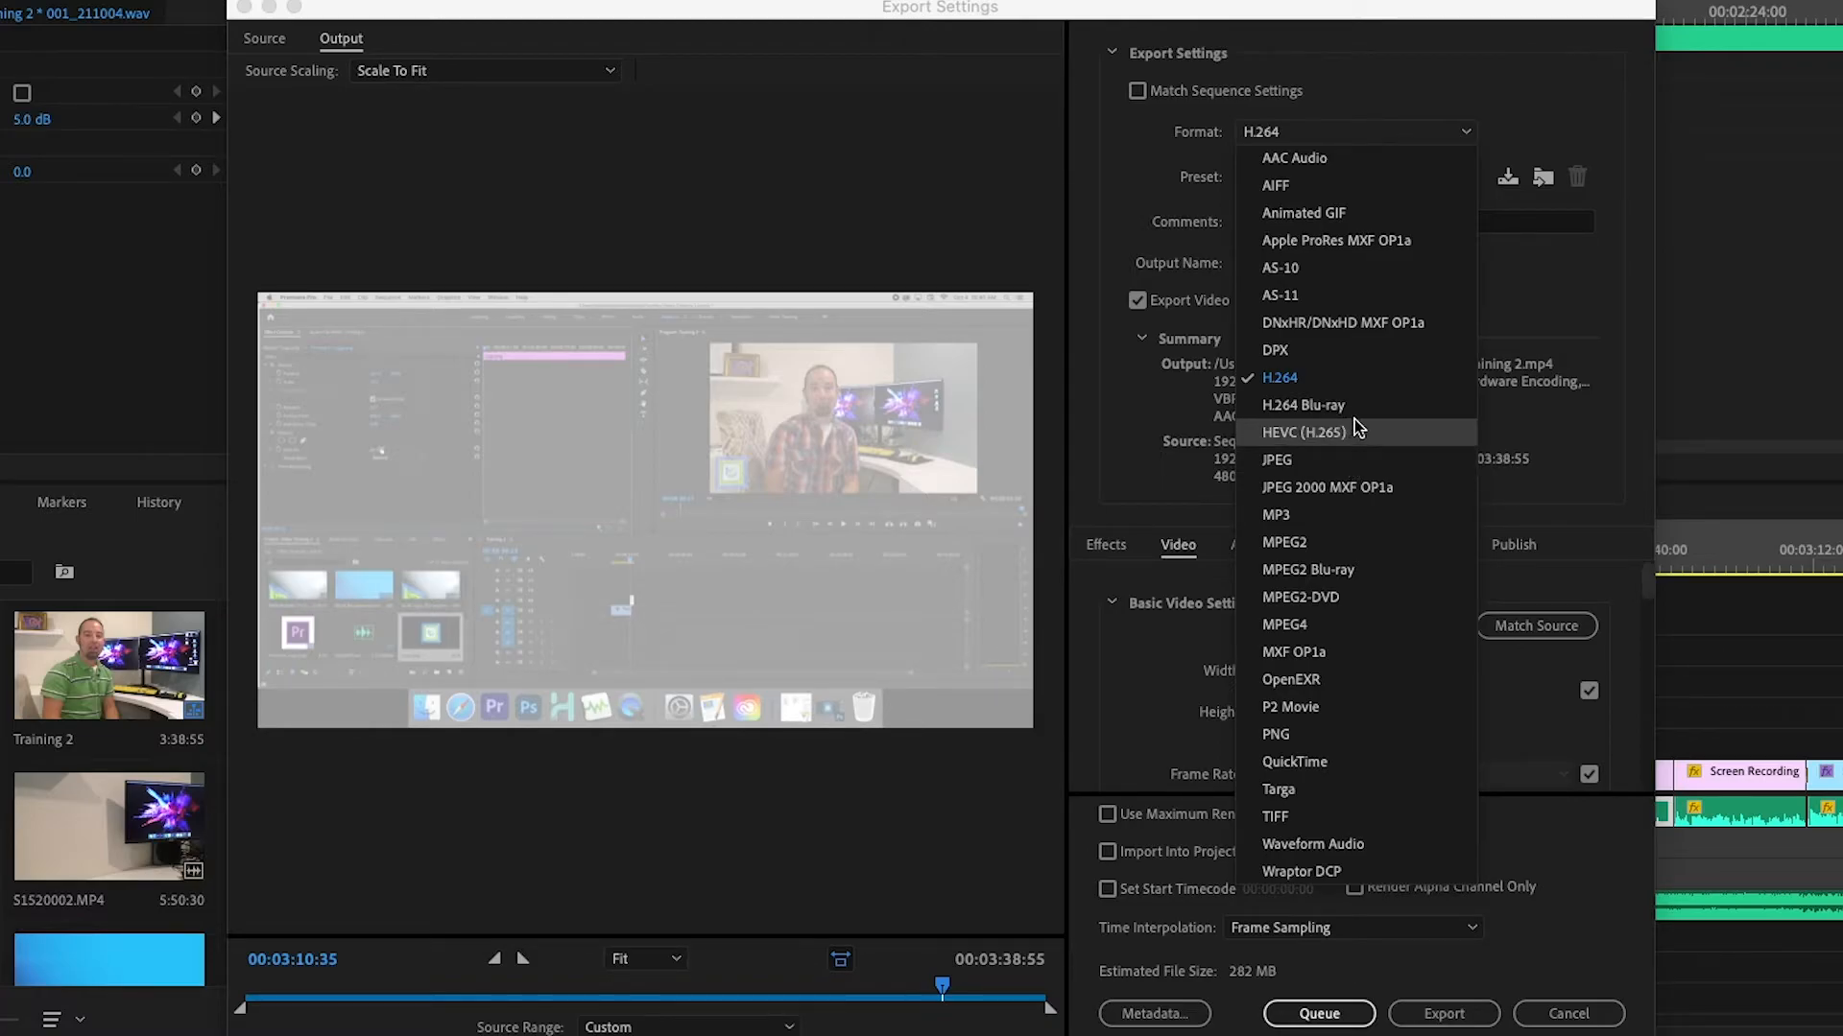
mouse_move(1357, 405)
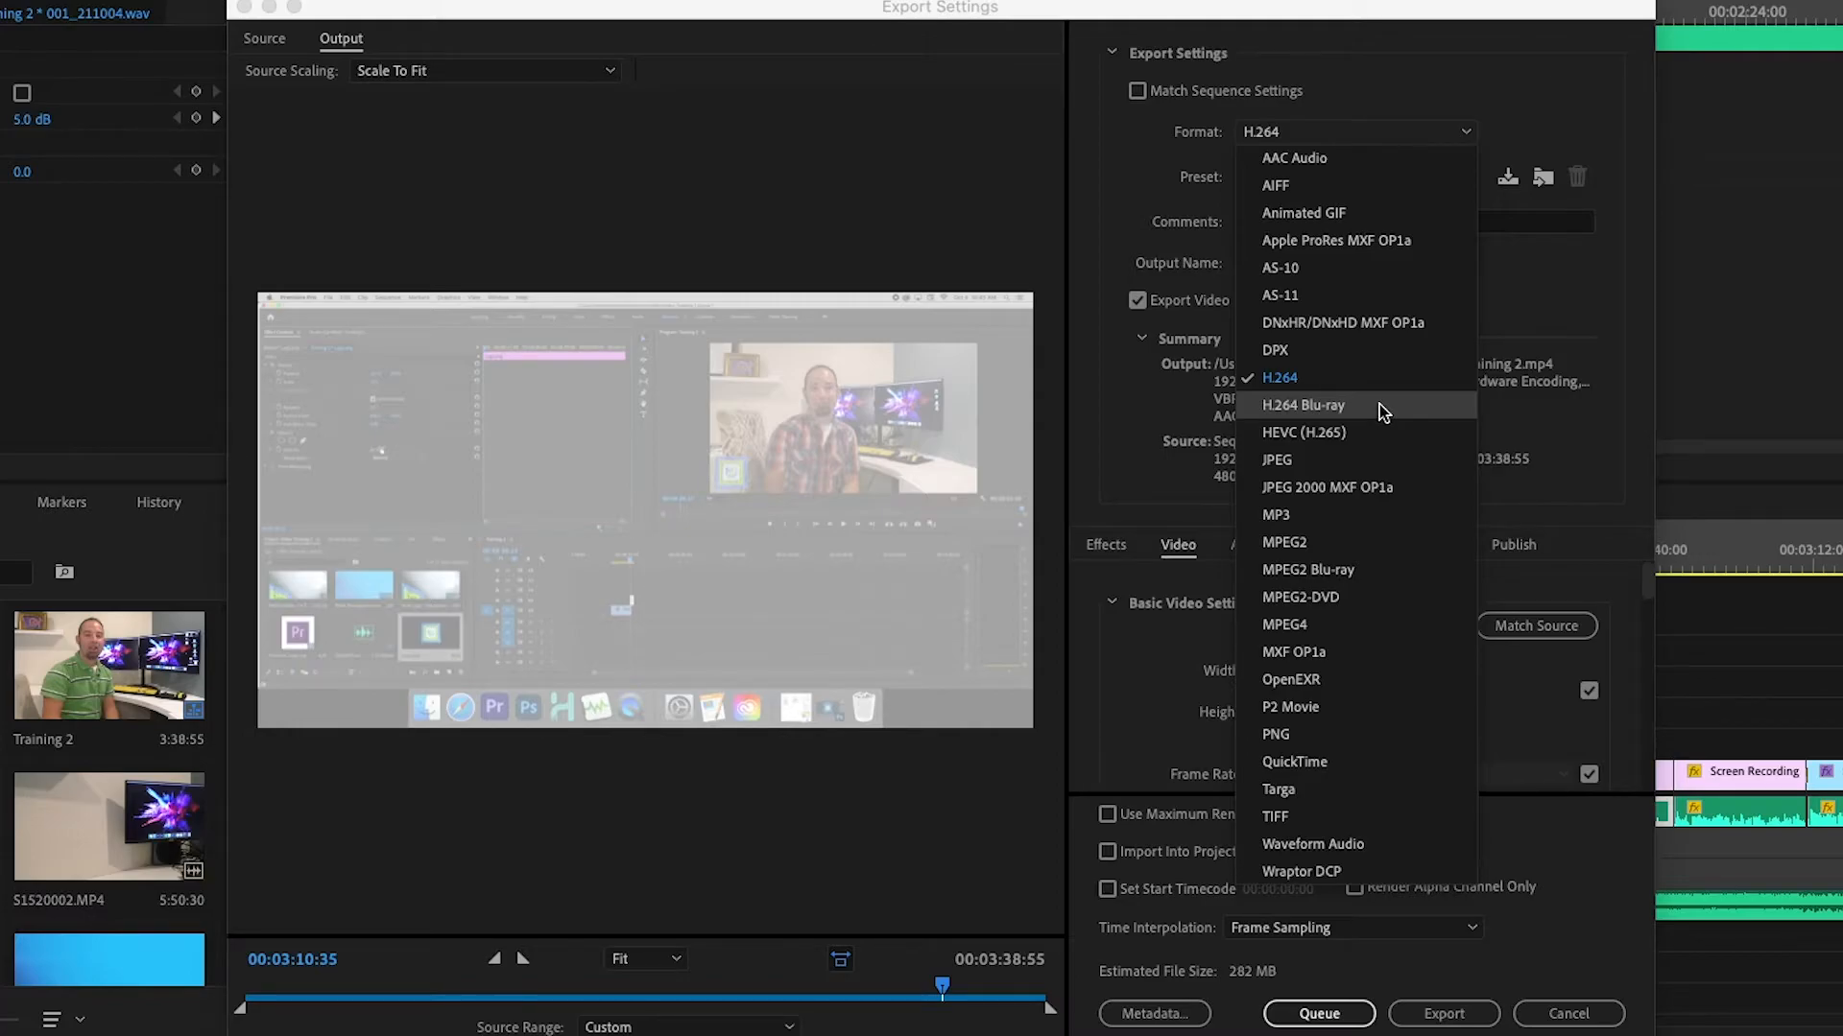
mouse_move(1326, 459)
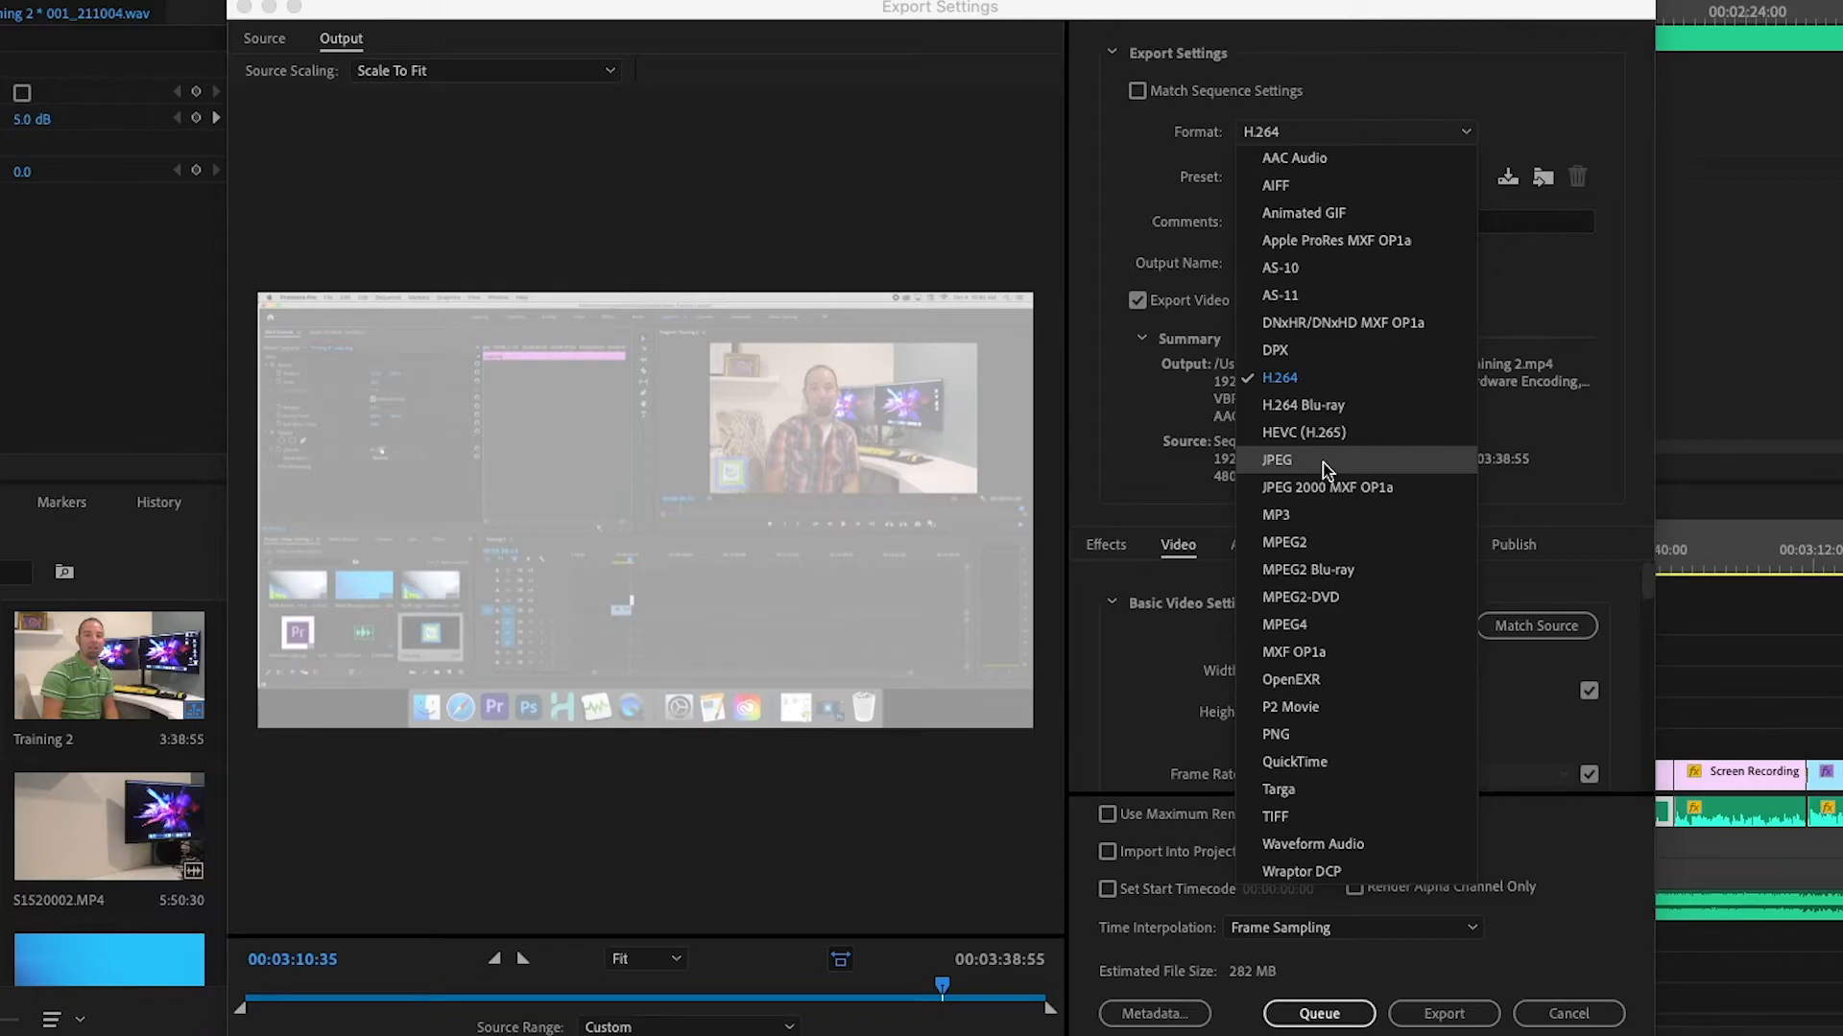
mouse_move(1307, 733)
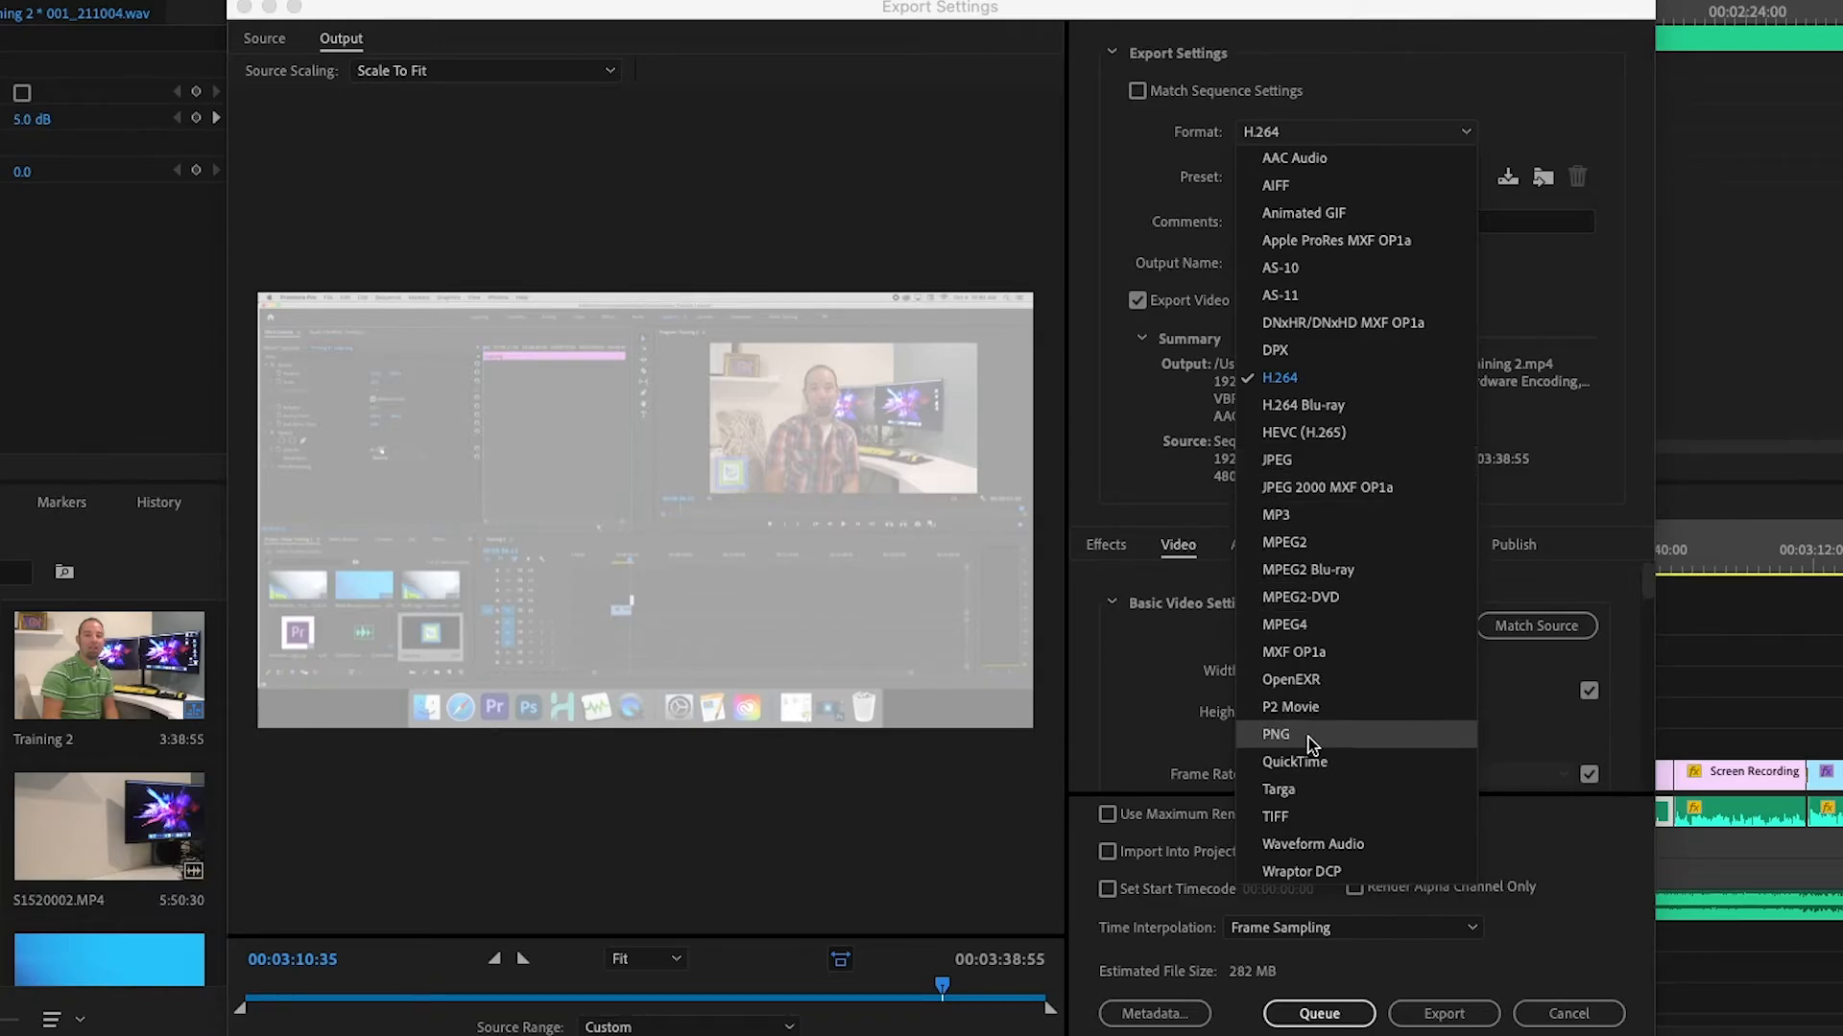
mouse_move(1313, 844)
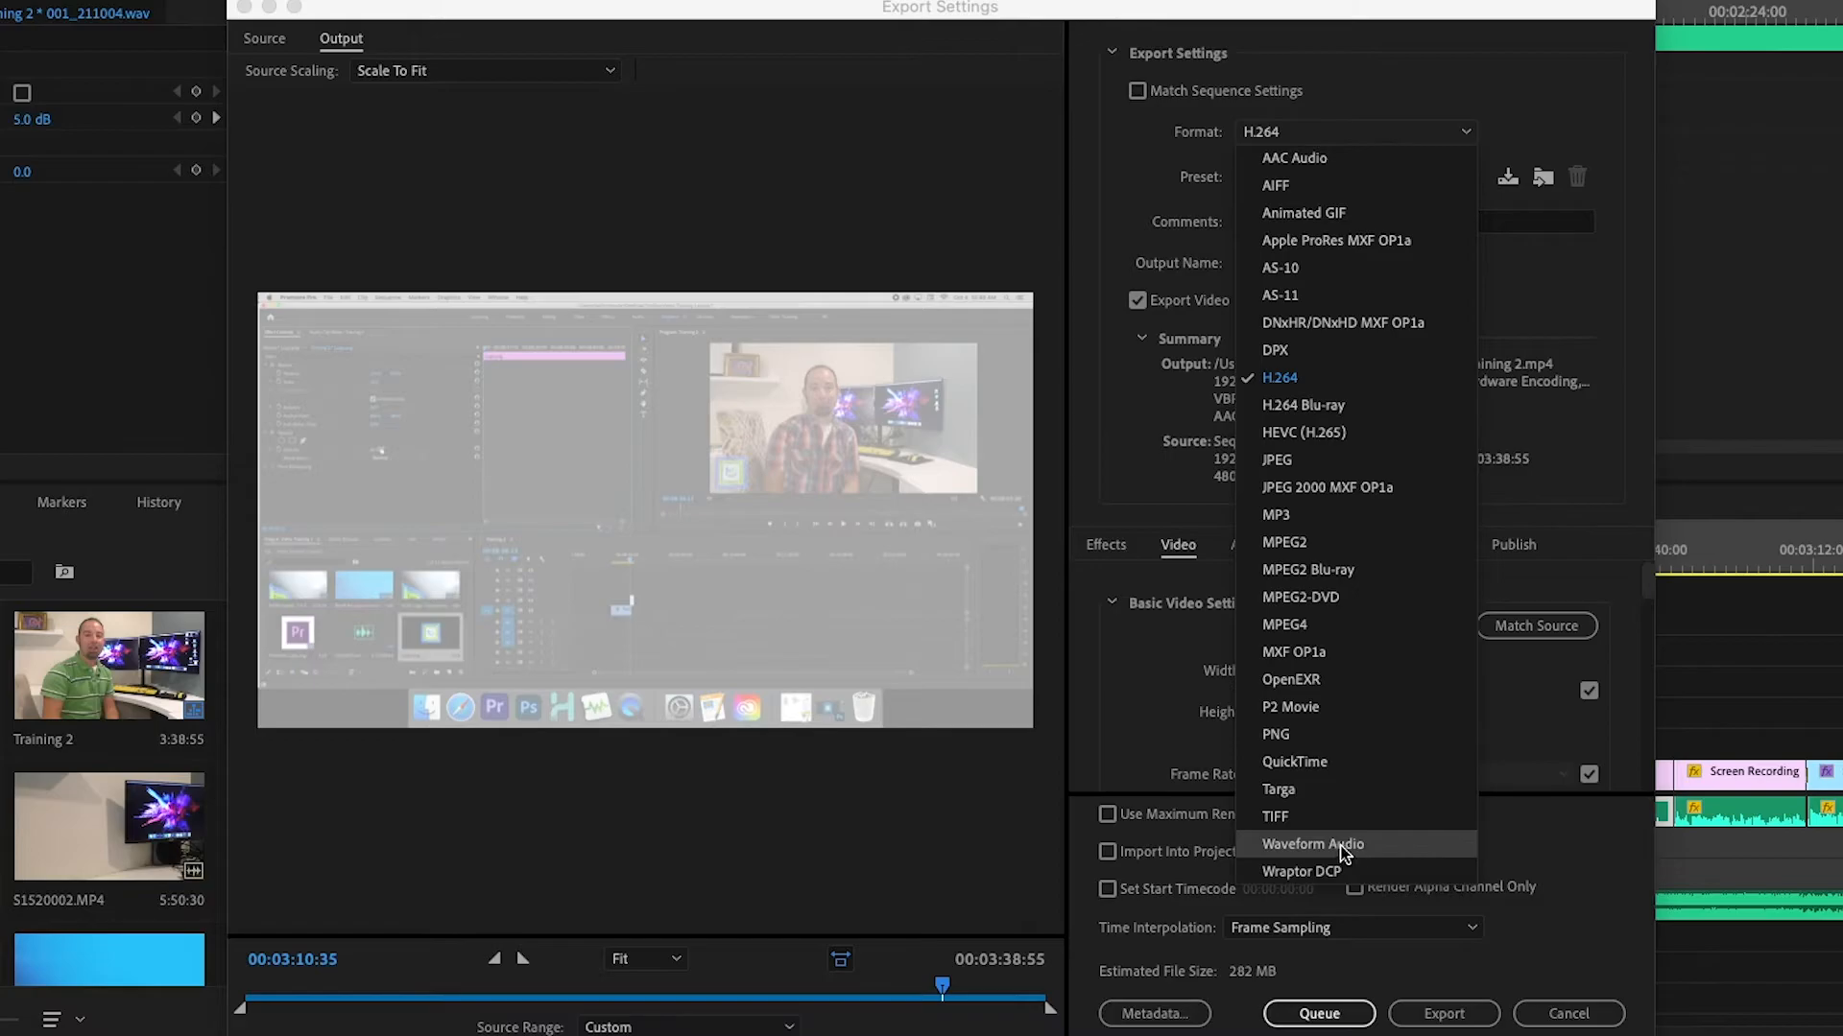
mouse_move(1361, 850)
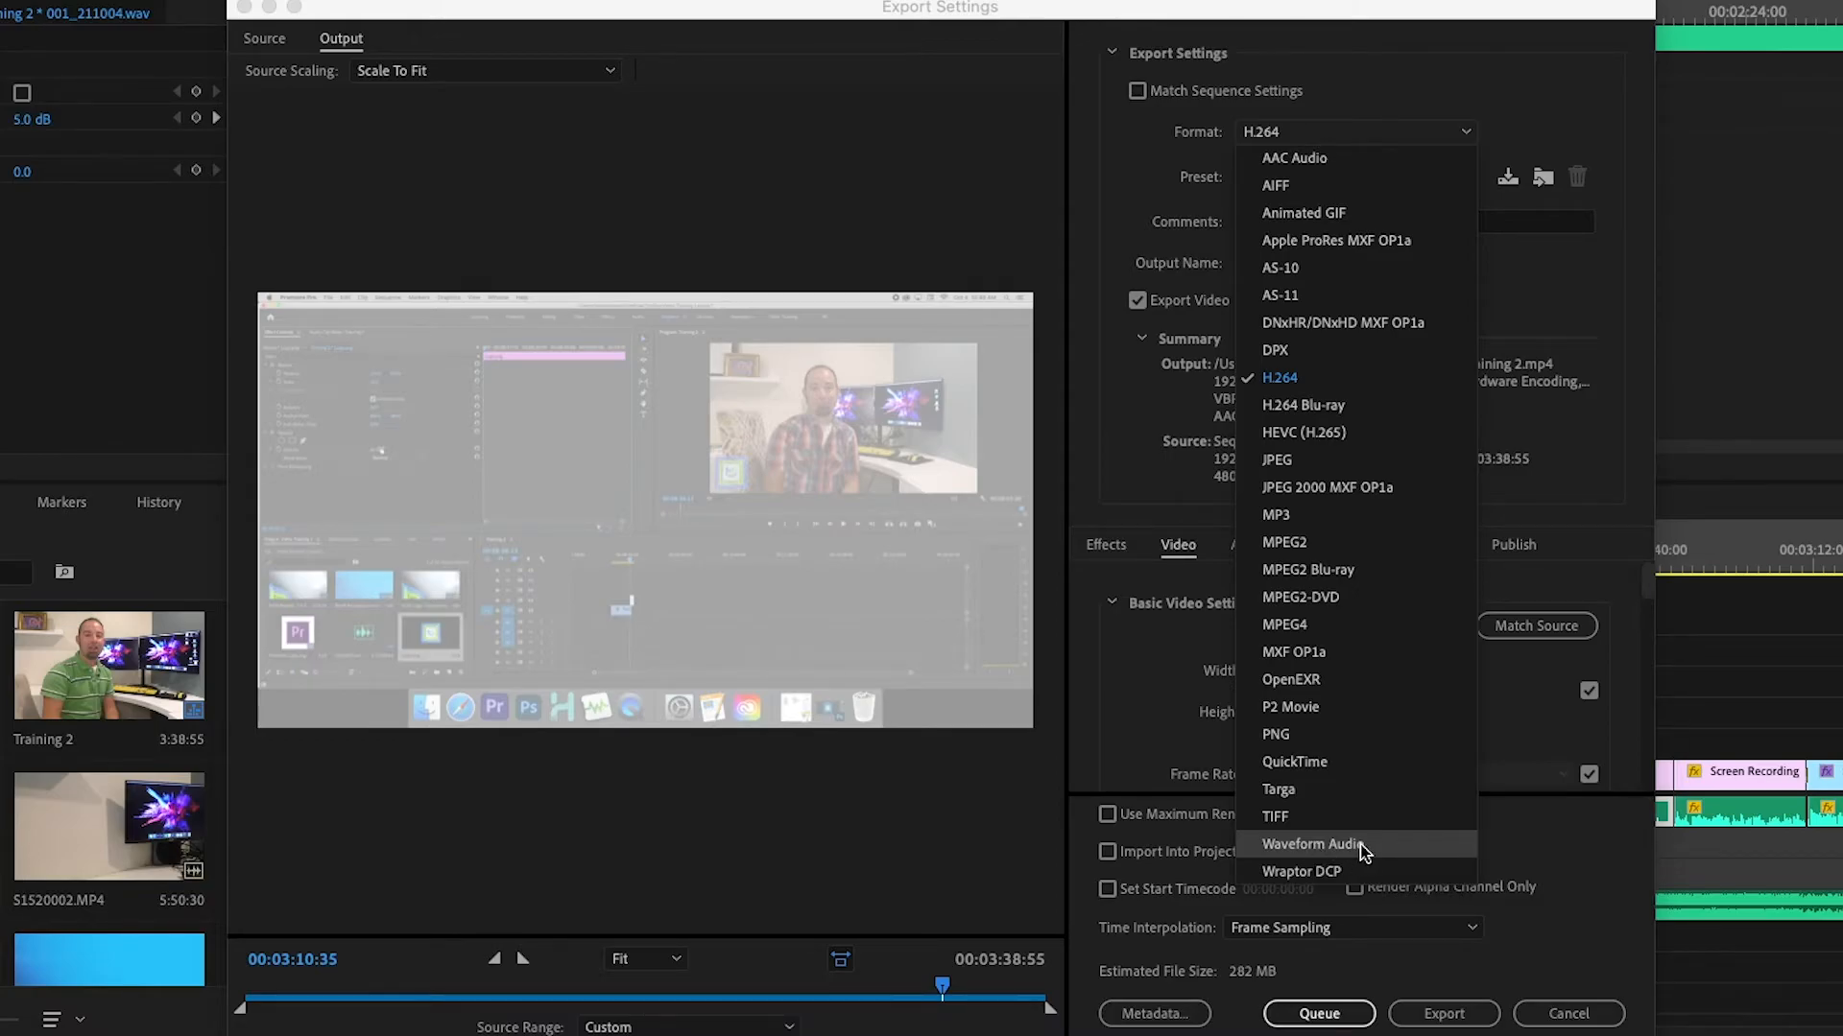
mouse_move(1324, 393)
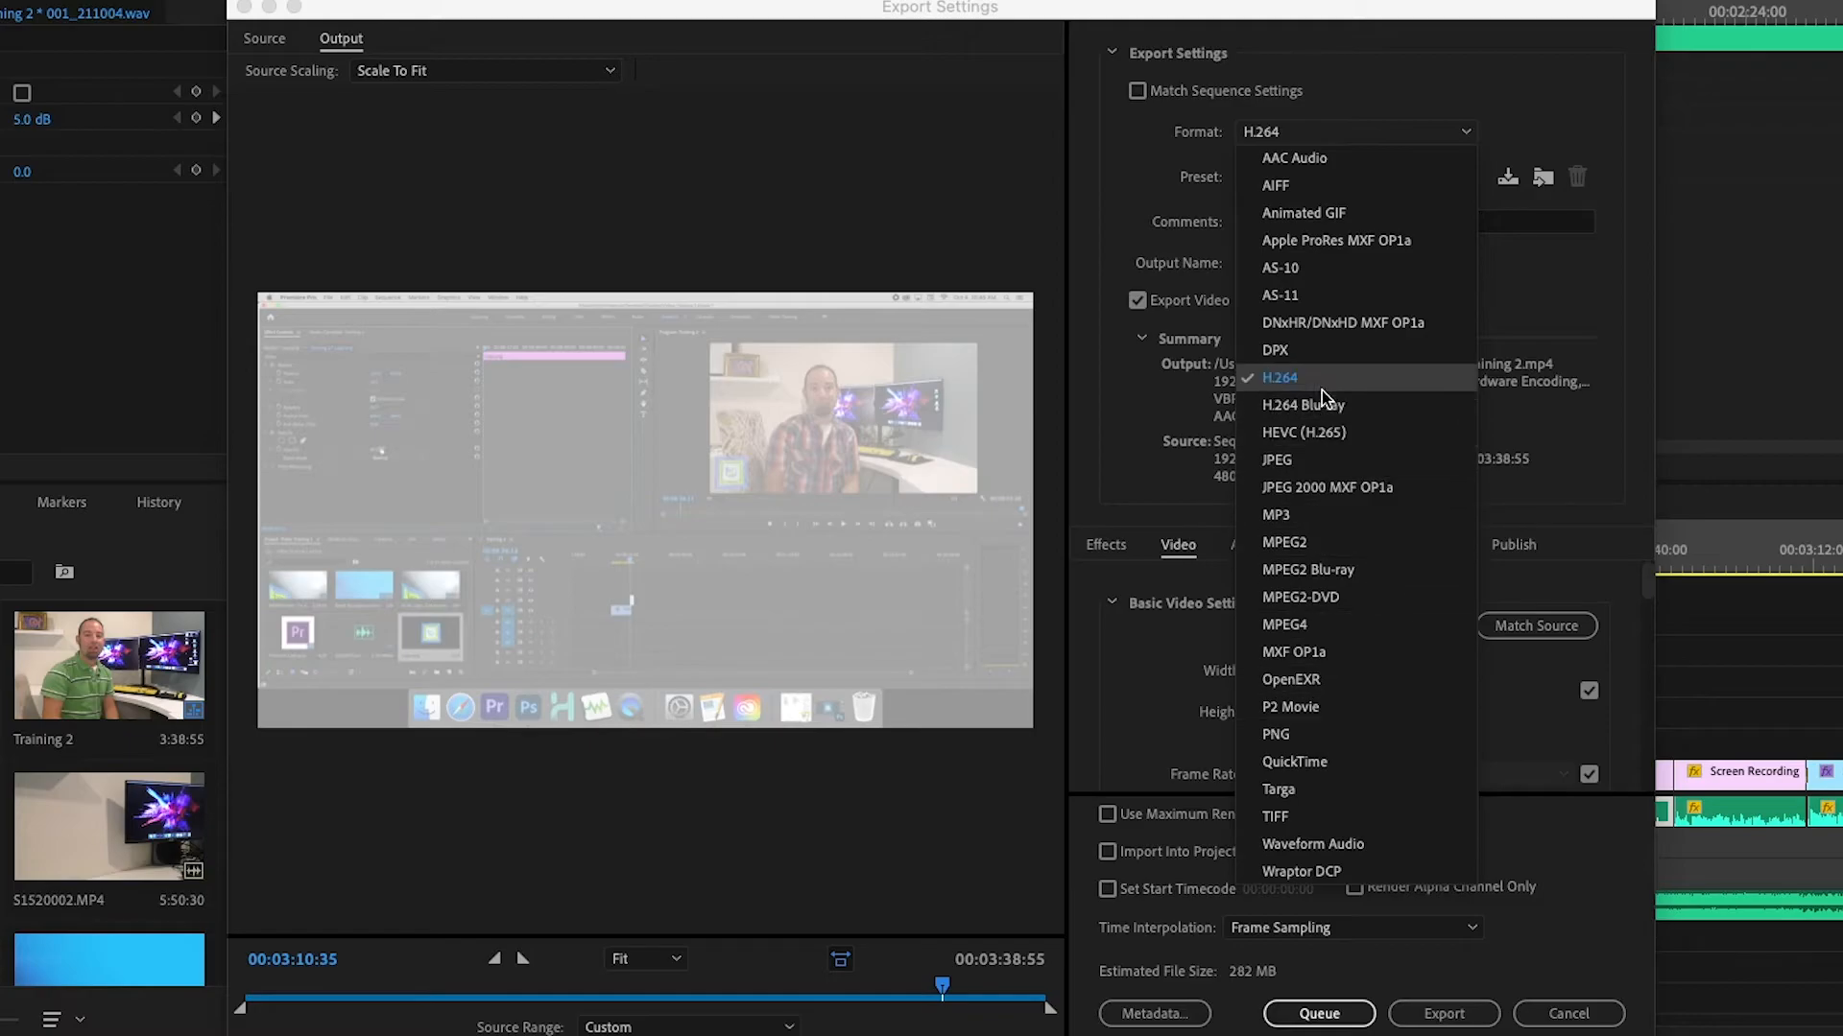
Keep H.264, check the AAC audio settings, and start encoding to Training 2.mp4
click(1278, 378)
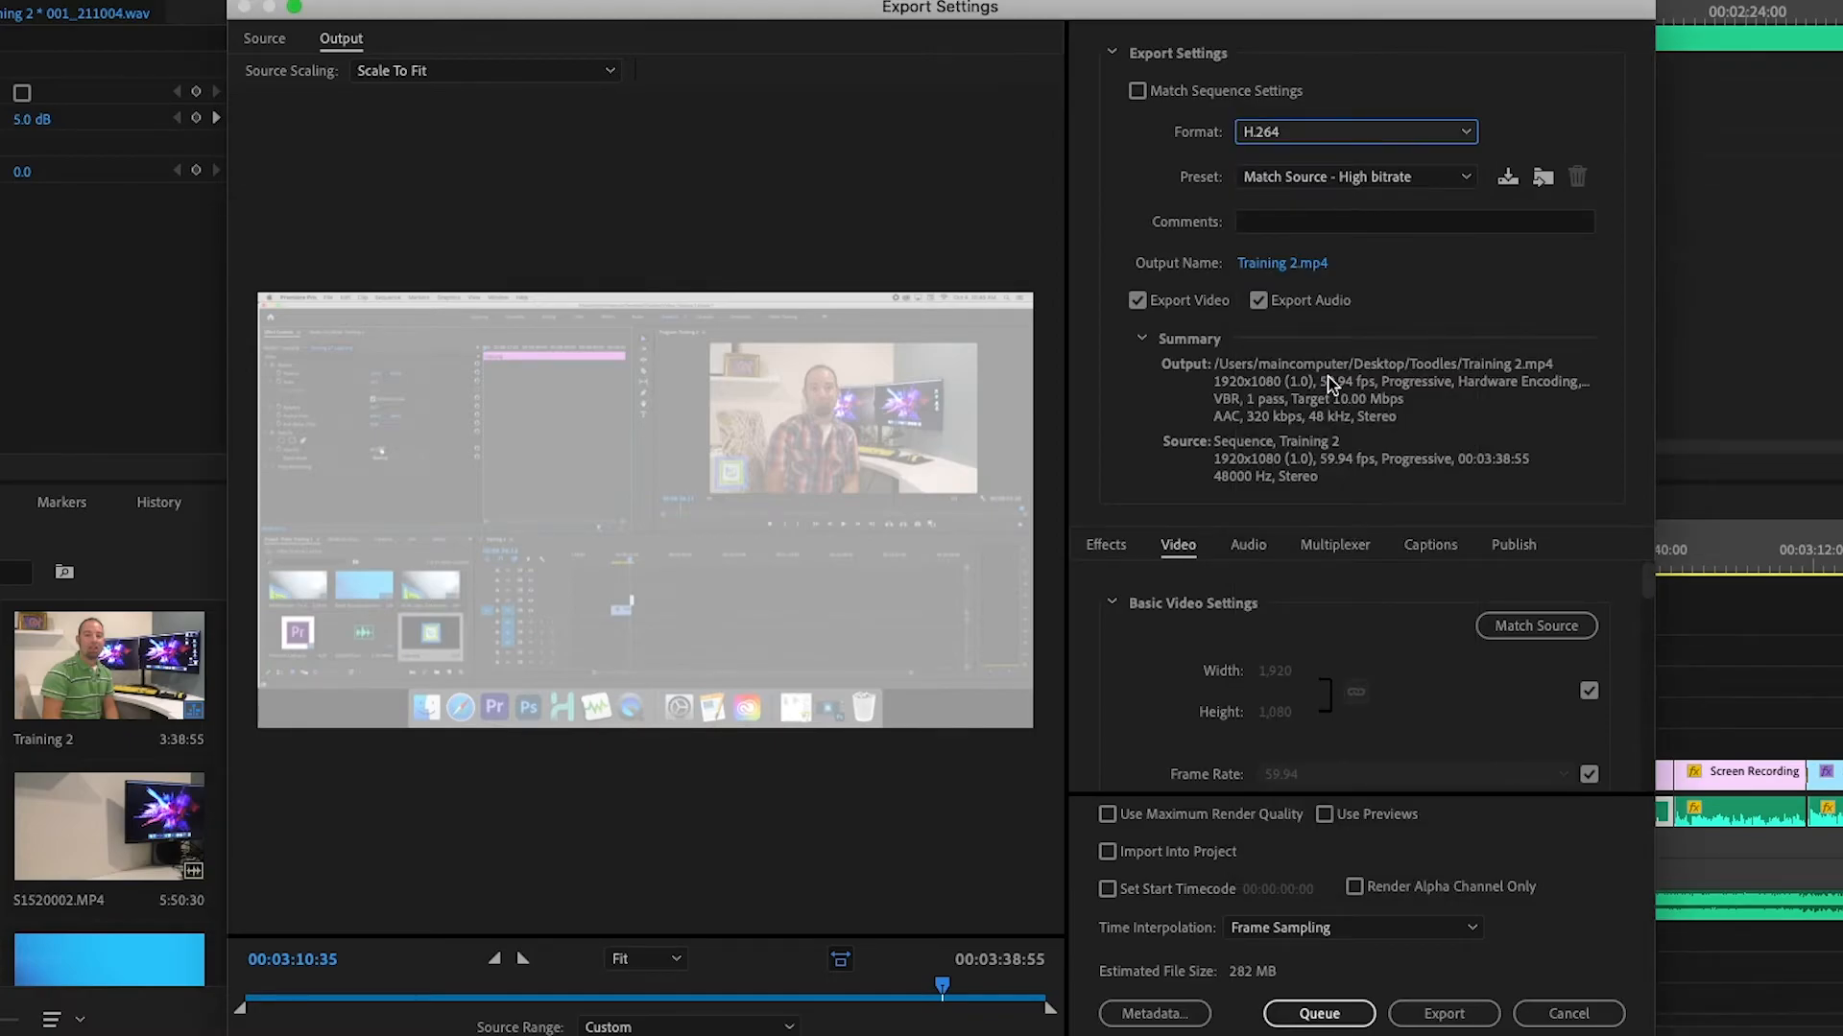
mouse_move(1474, 685)
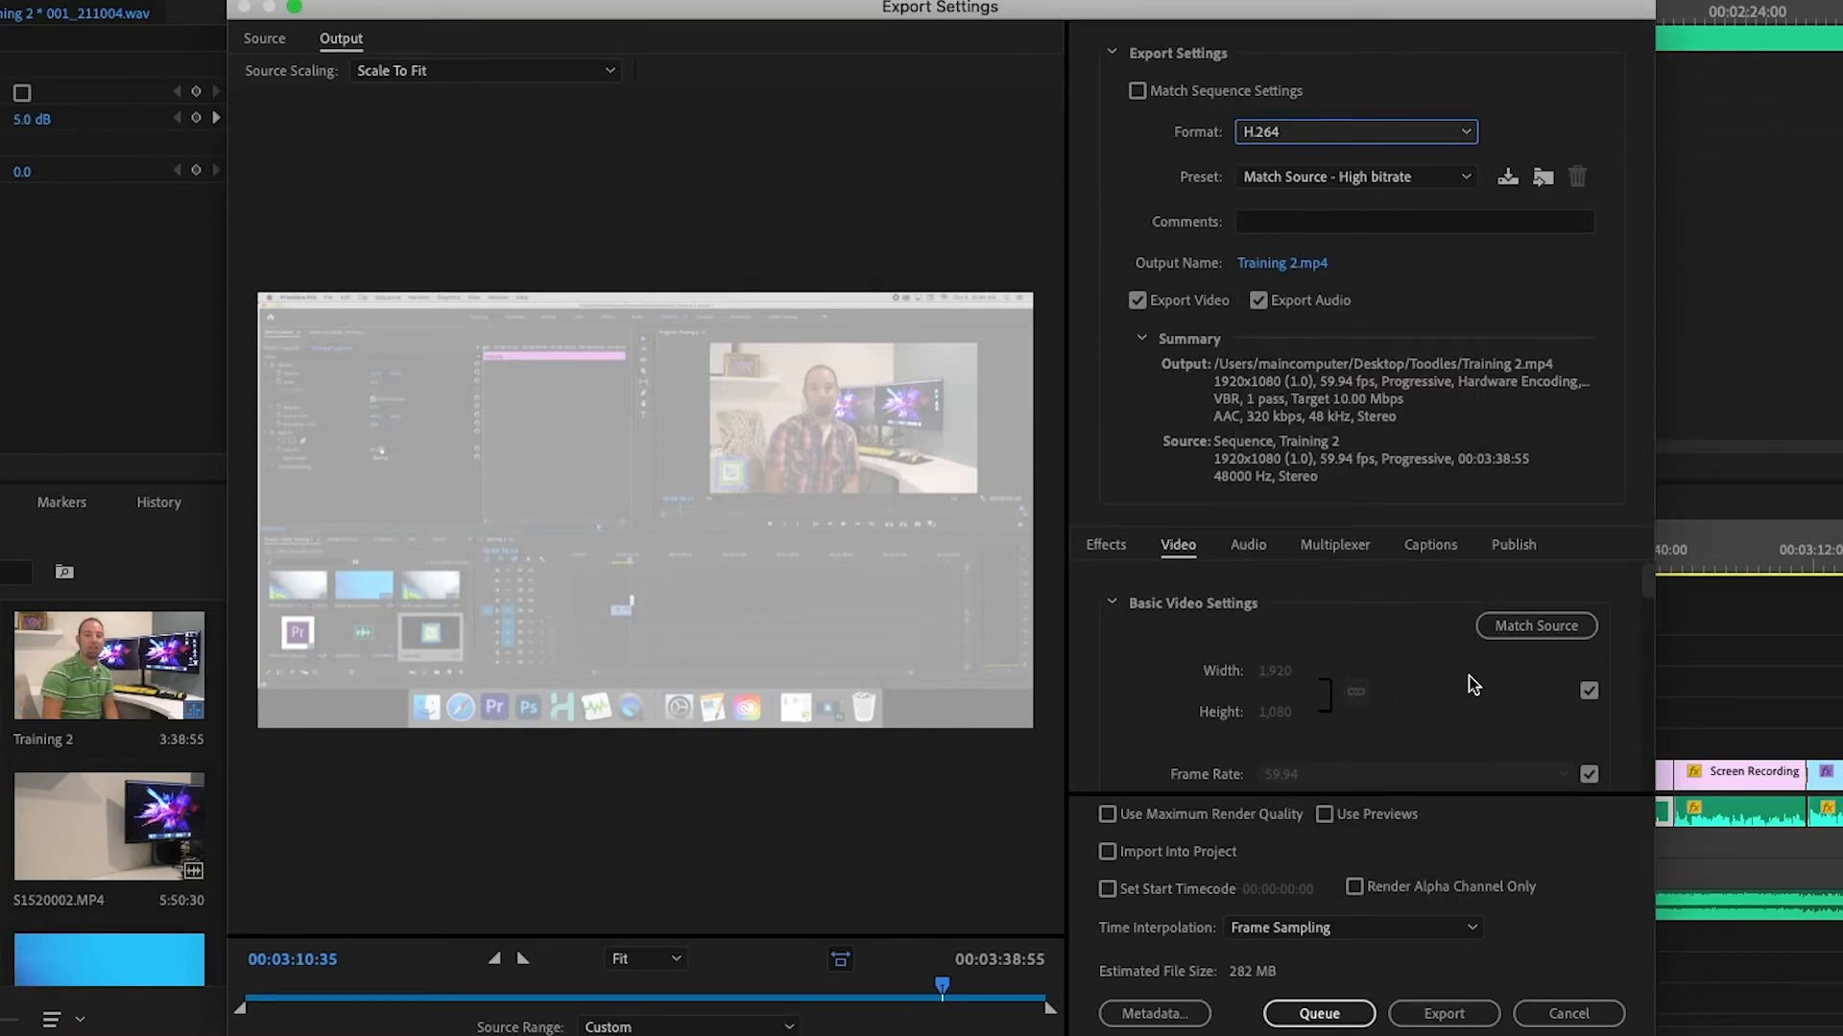
mouse_move(1422, 753)
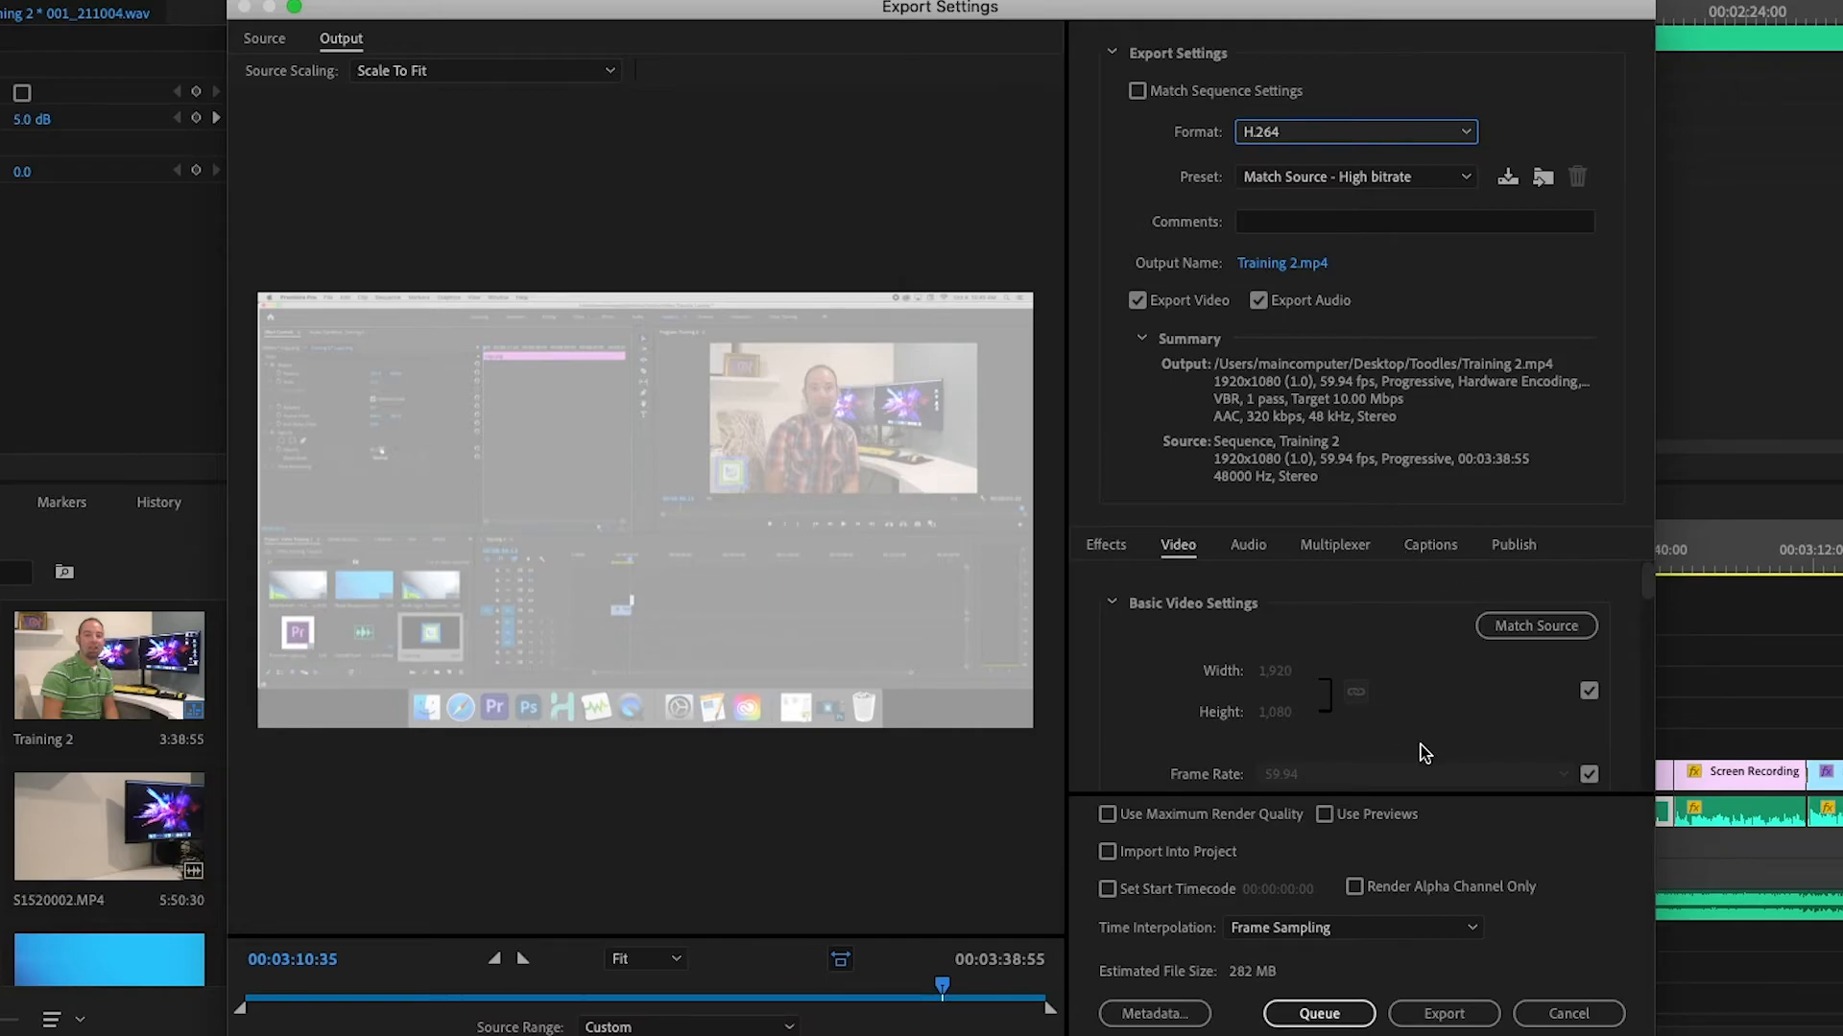
mouse_move(1428, 741)
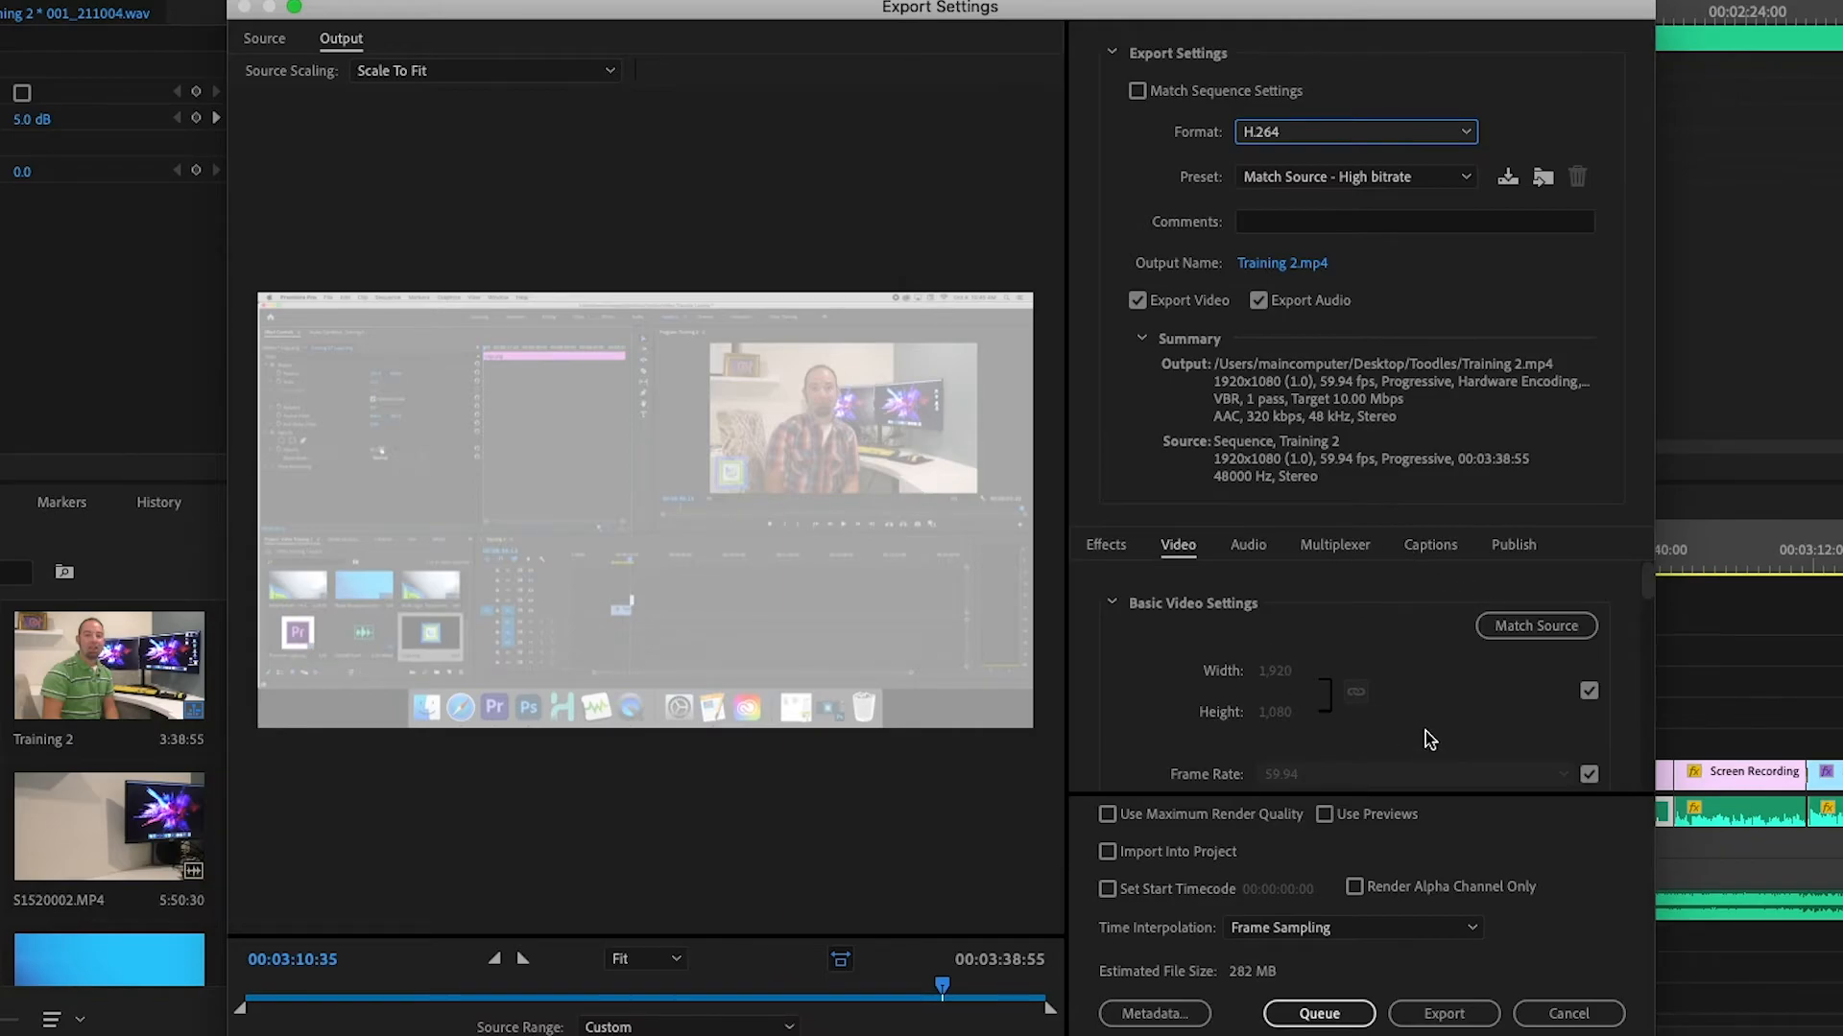
click(1247, 543)
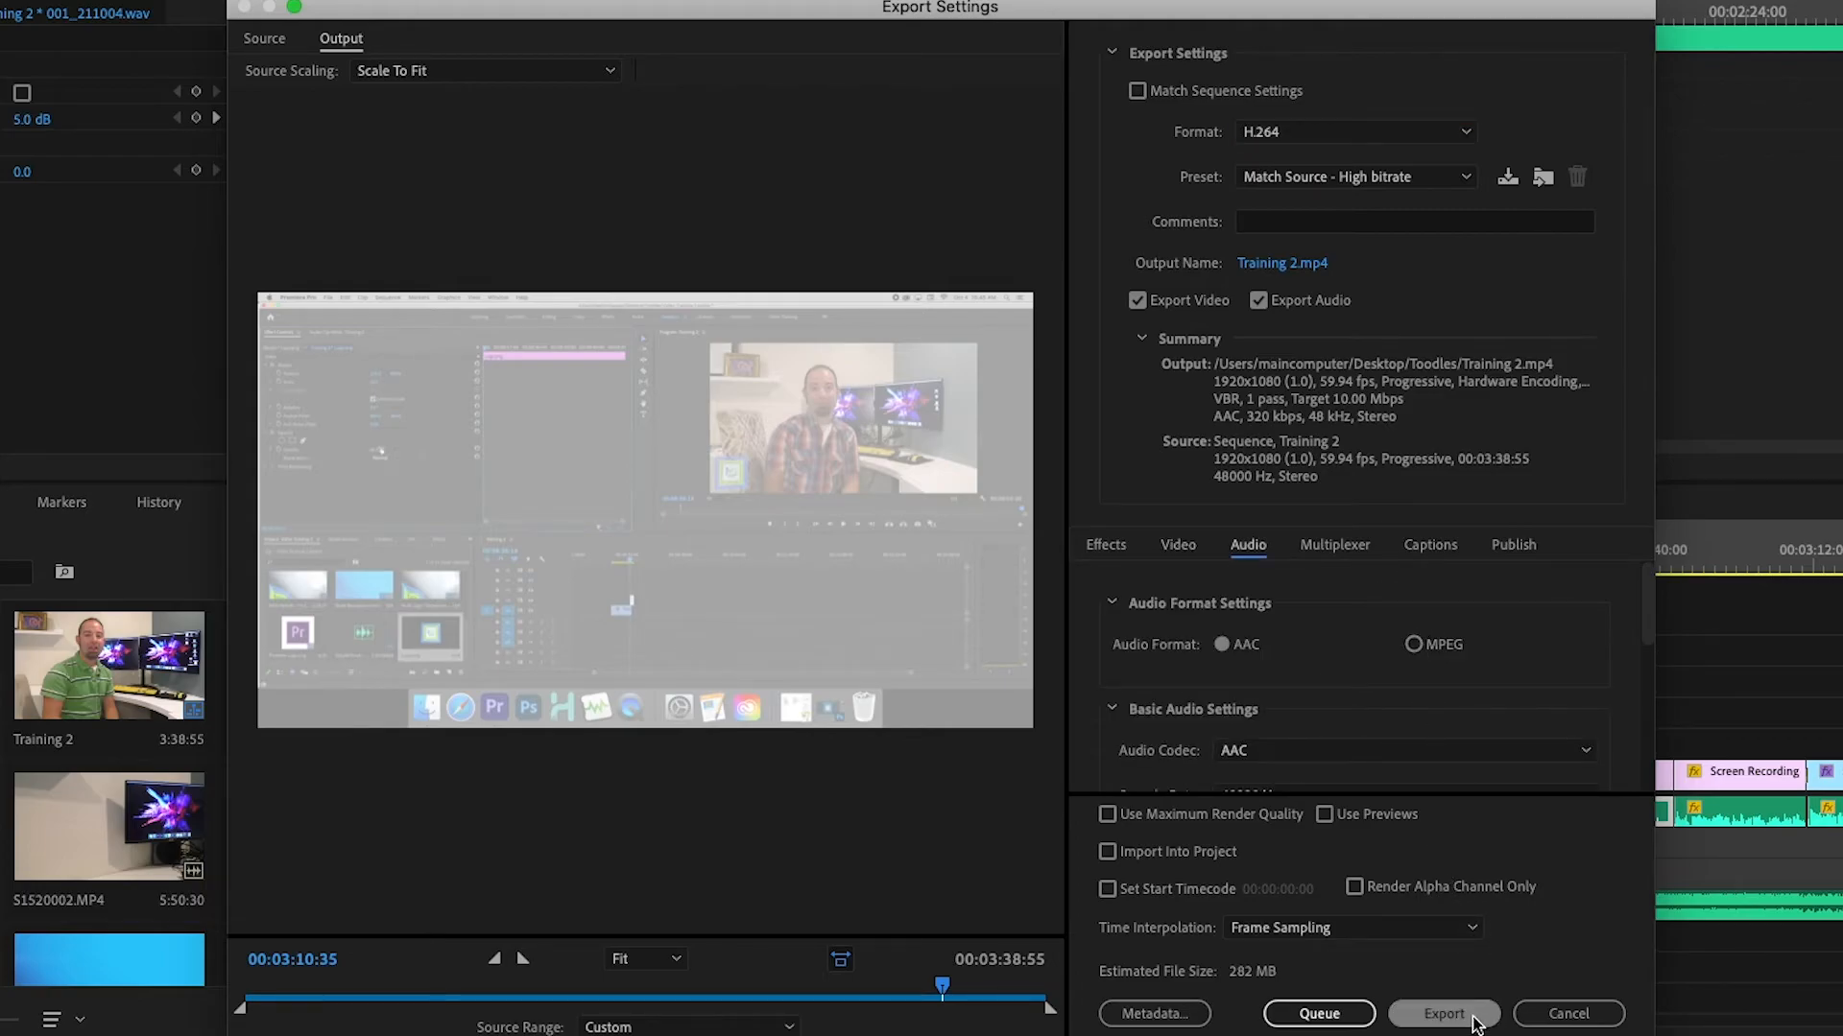
click(1443, 1014)
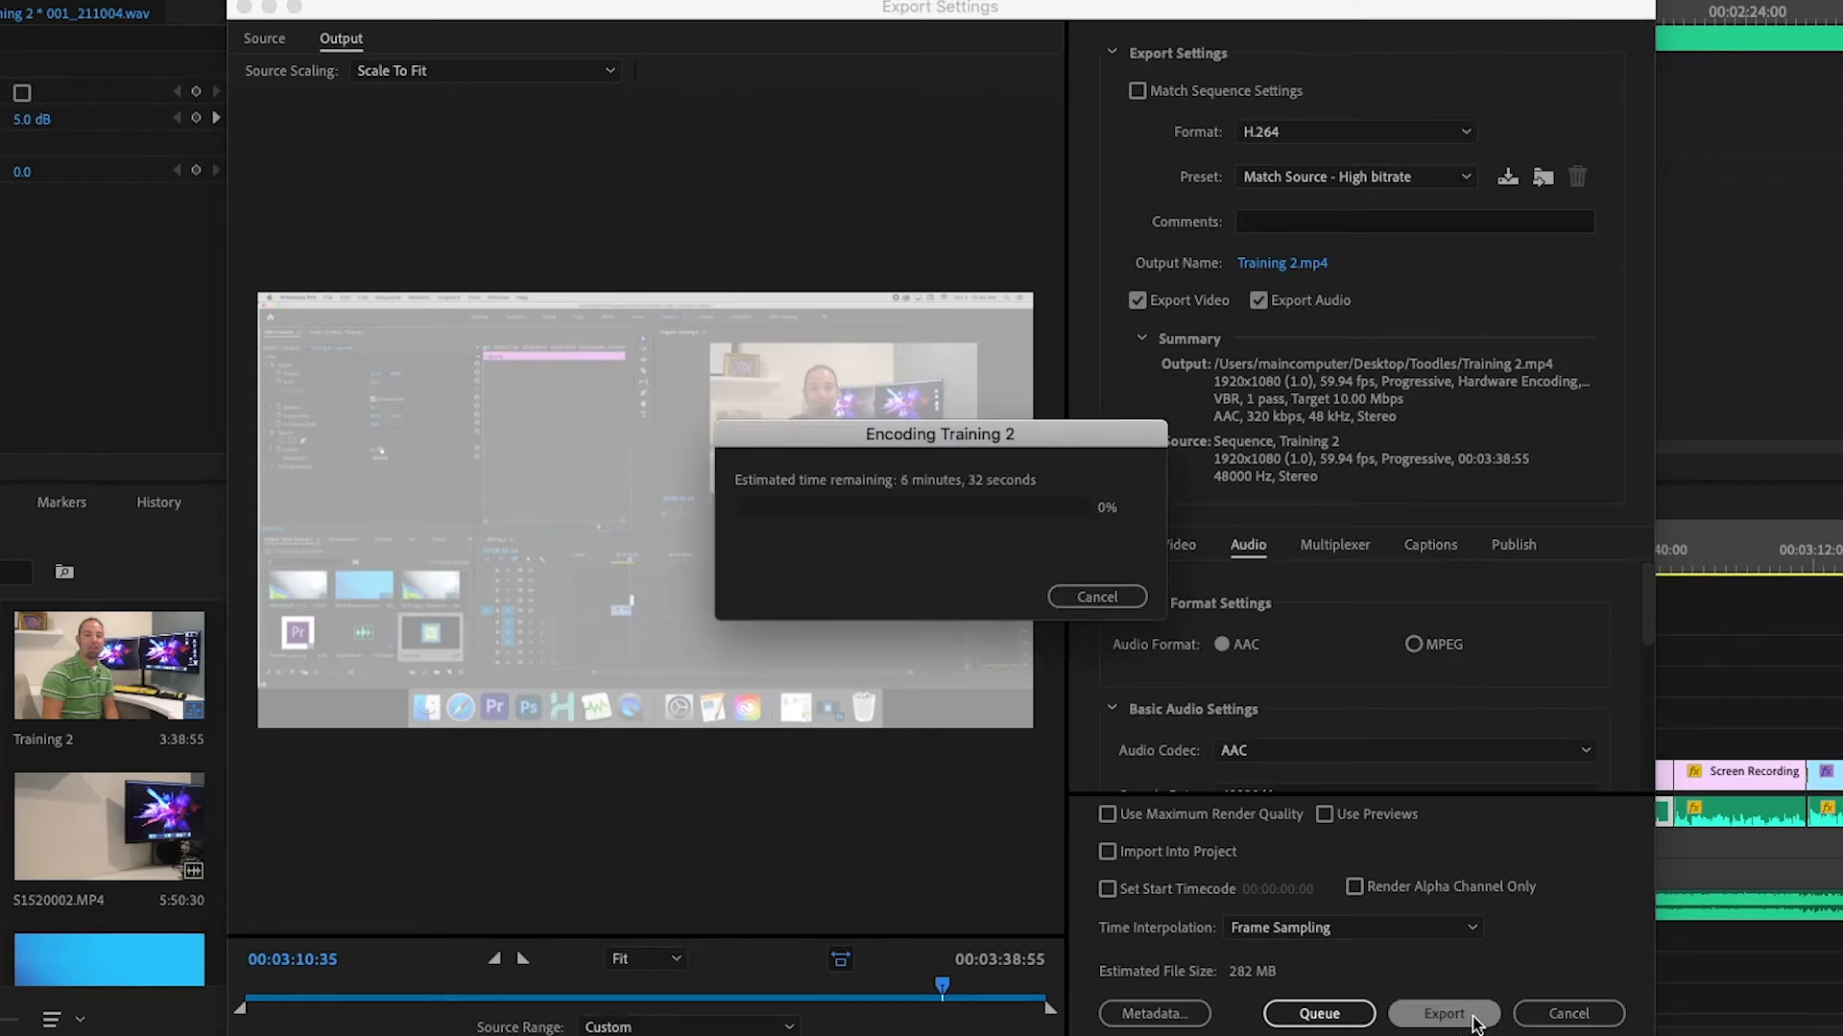